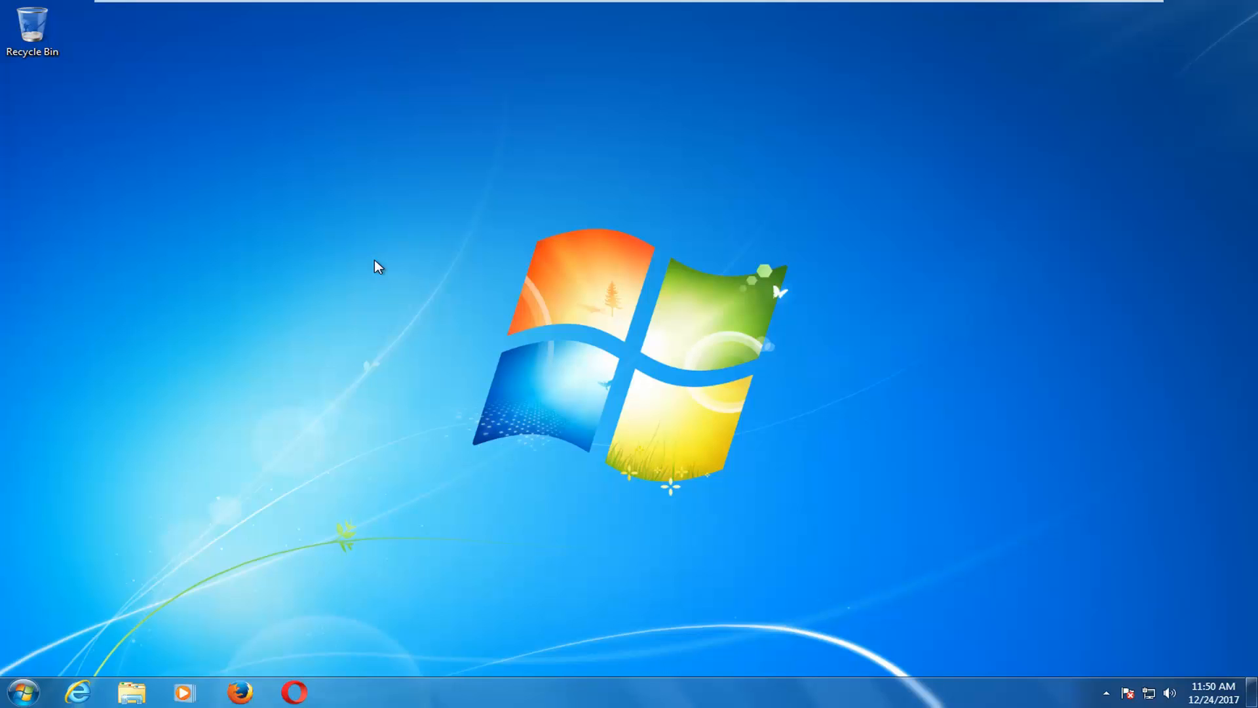
{"action": "mouse_move", "coordinate": [314, 237]}
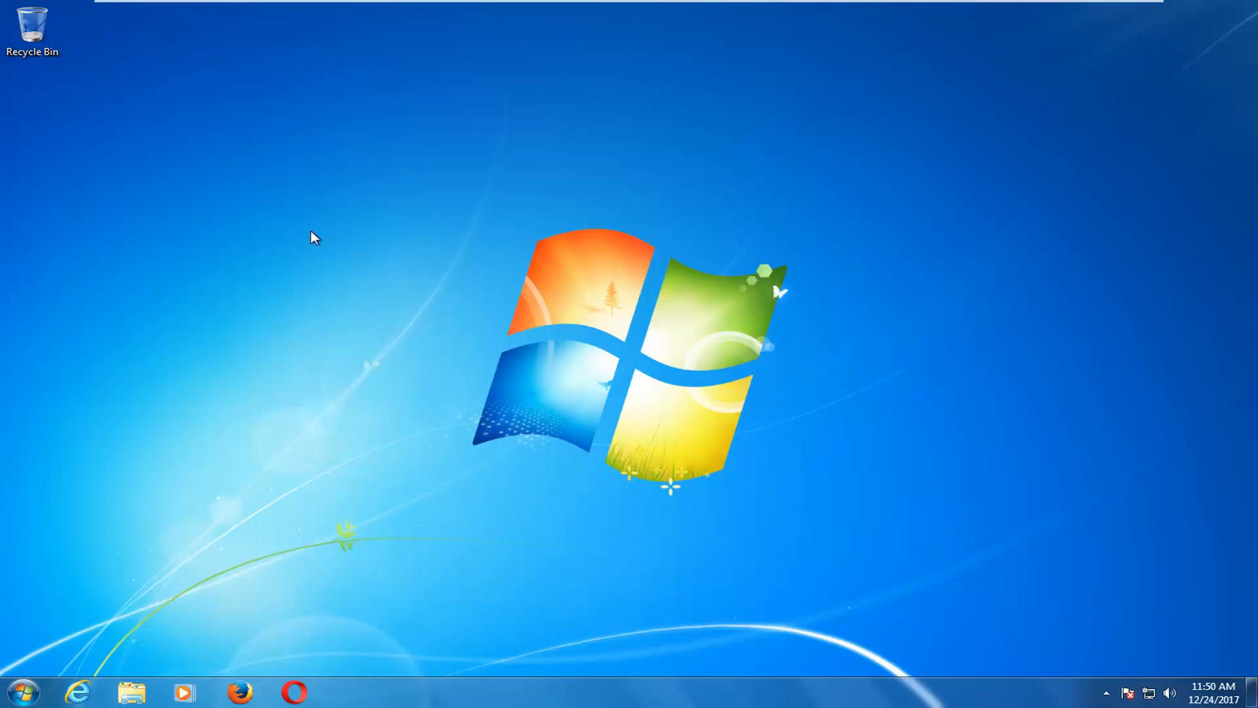
{"action": "mouse_move", "coordinate": [247, 257]}
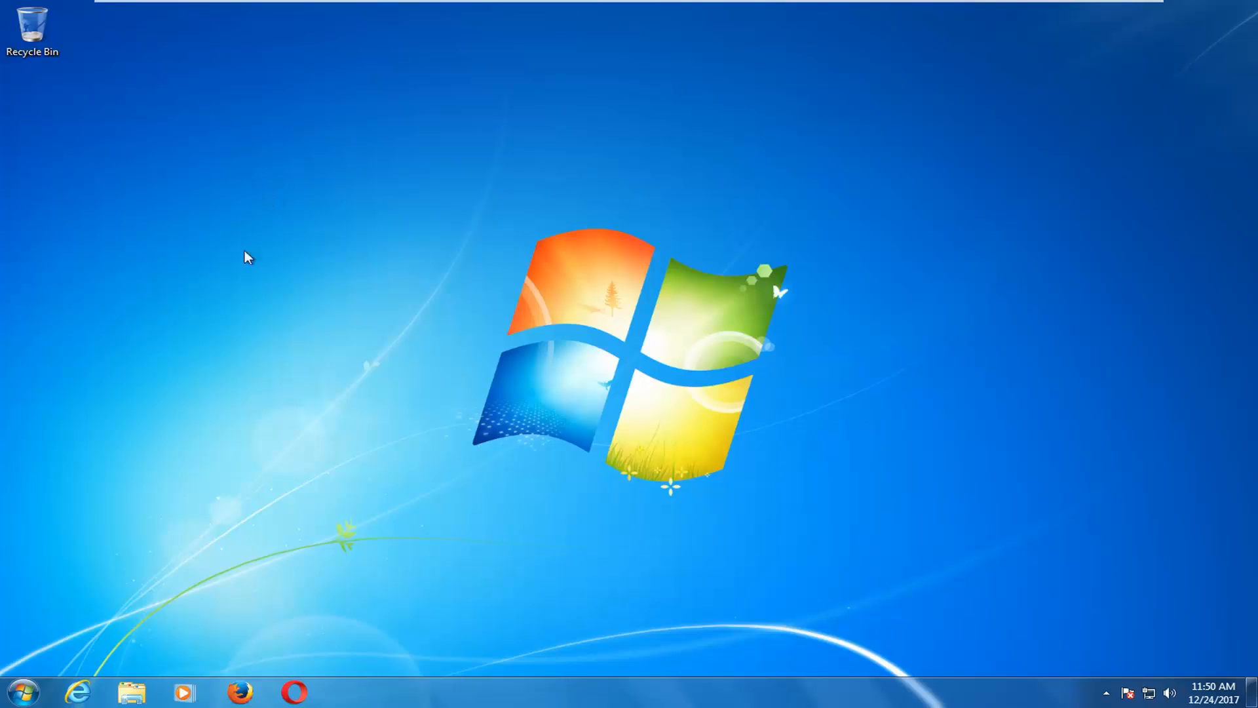
{"action": "mouse_move", "coordinate": [196, 355]}
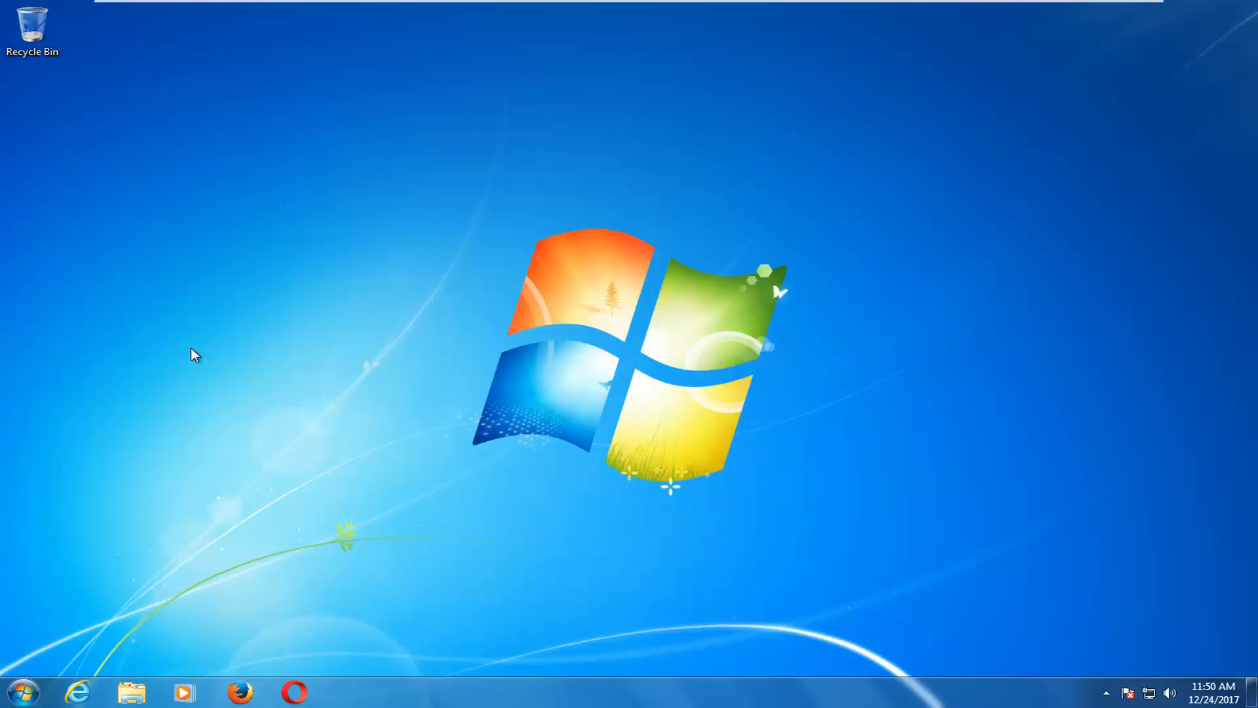
{"action": "mouse_move", "coordinate": [163, 329]}
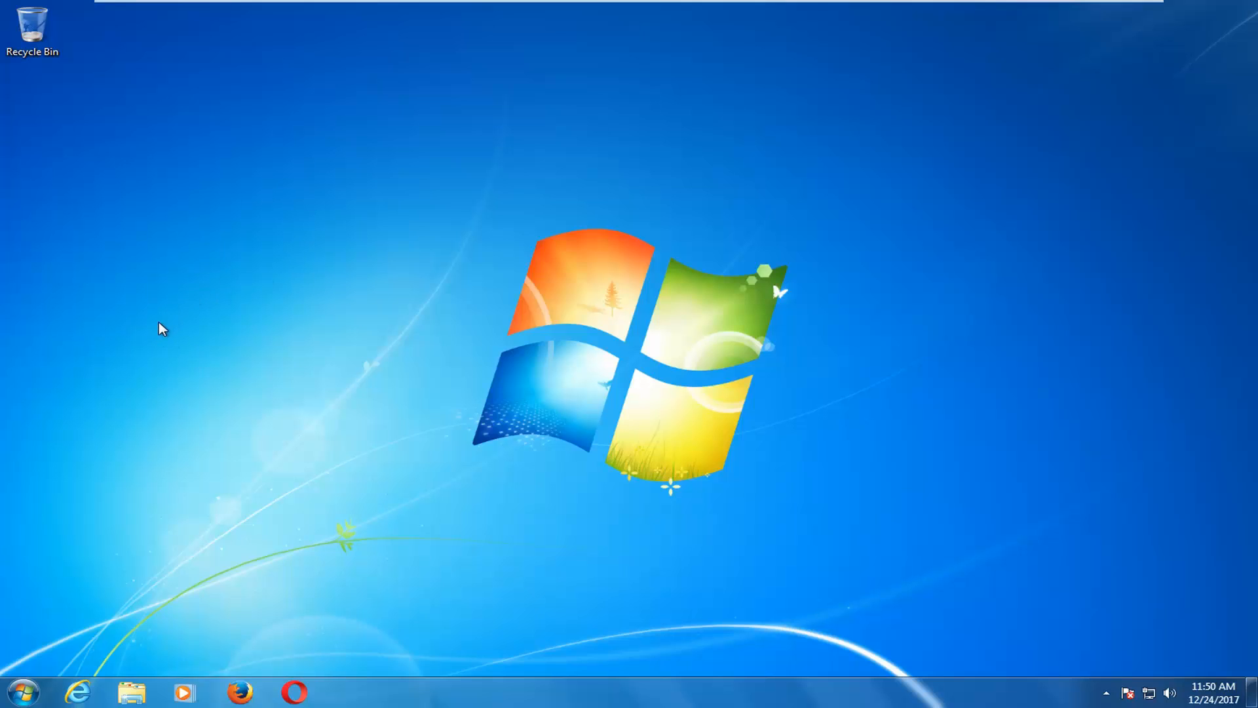
{"action": "mouse_move", "coordinate": [8, 687]}
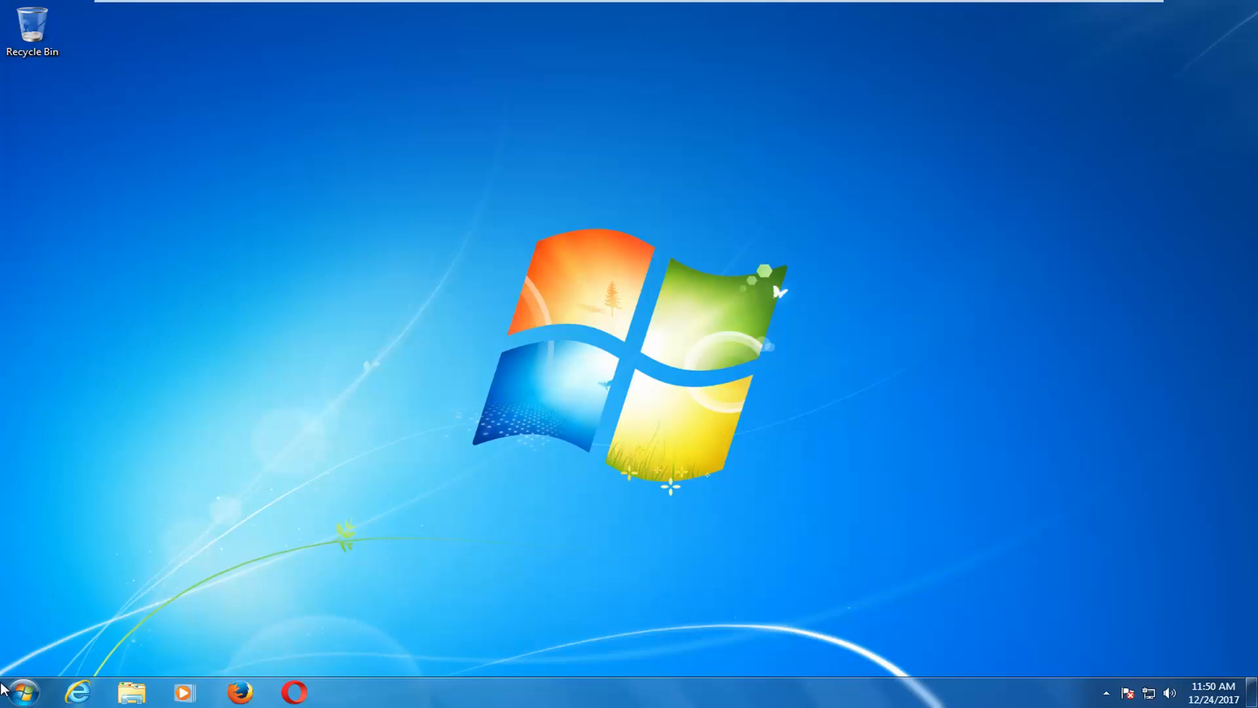
Step: Search the Start menu for cmd and run it as administrator
{"action": "left_click", "coordinate": [18, 692]}
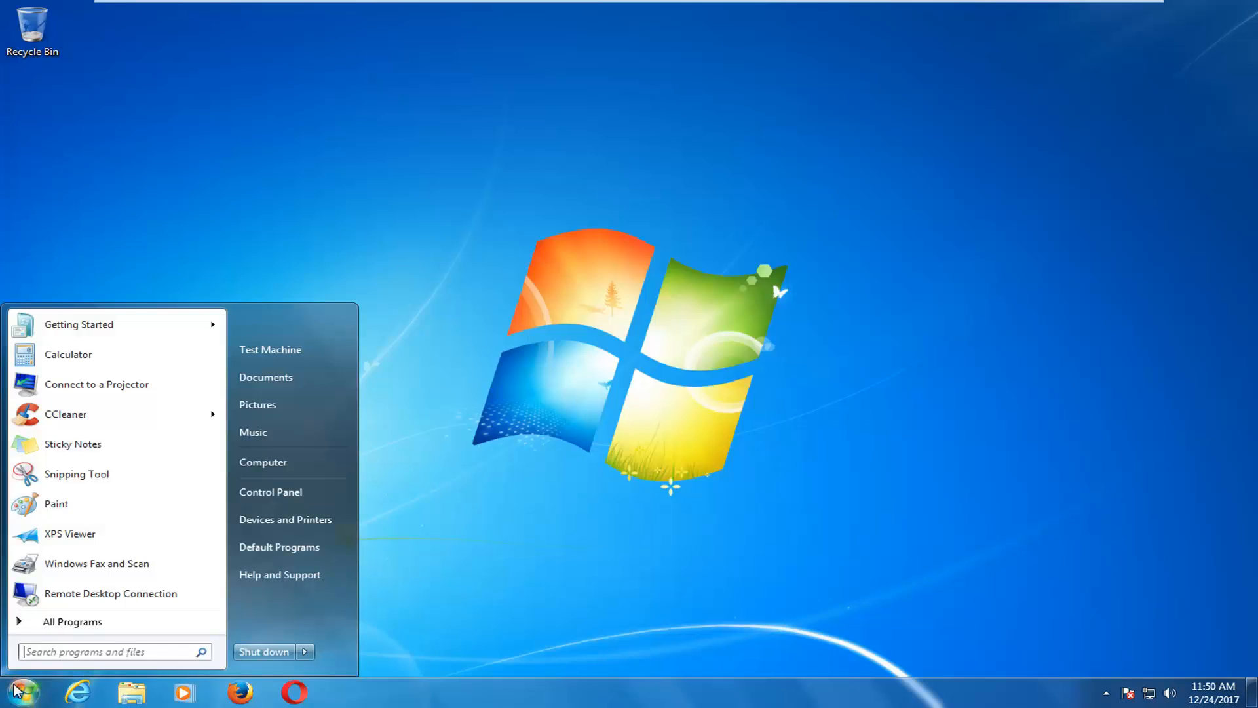
{"action": "type", "text": "cmd"}
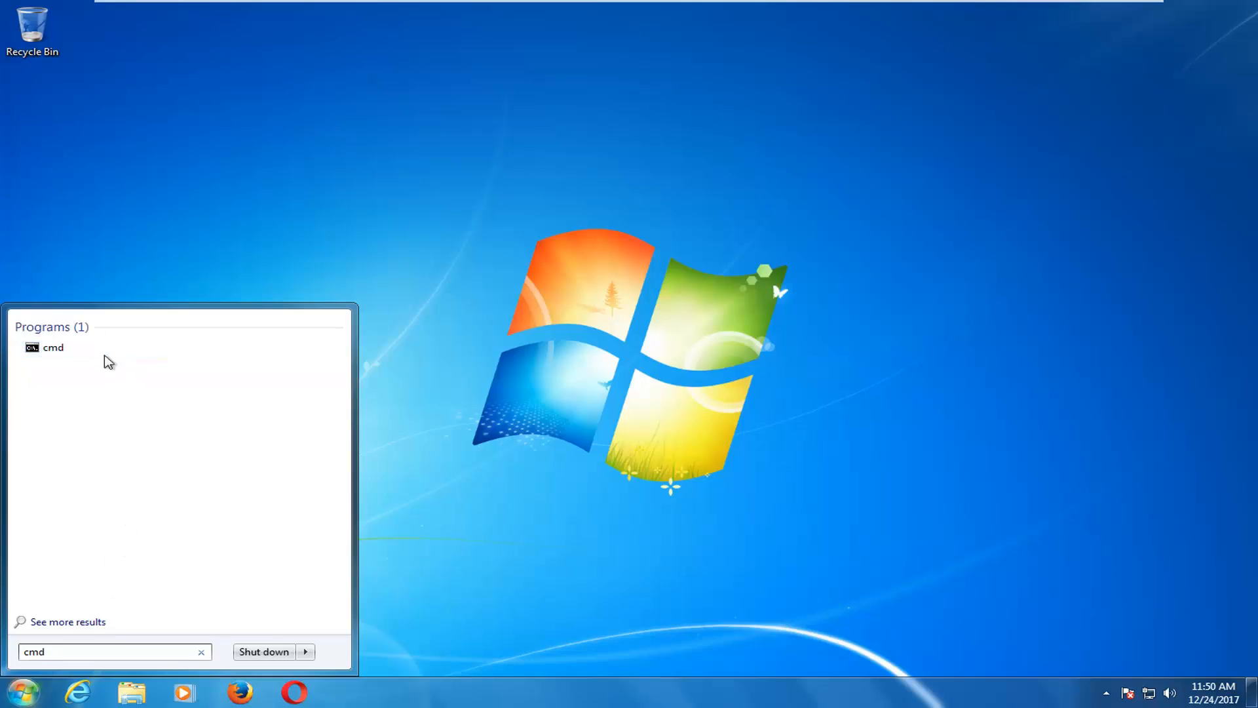
{"action": "mouse_move", "coordinate": [52, 346]}
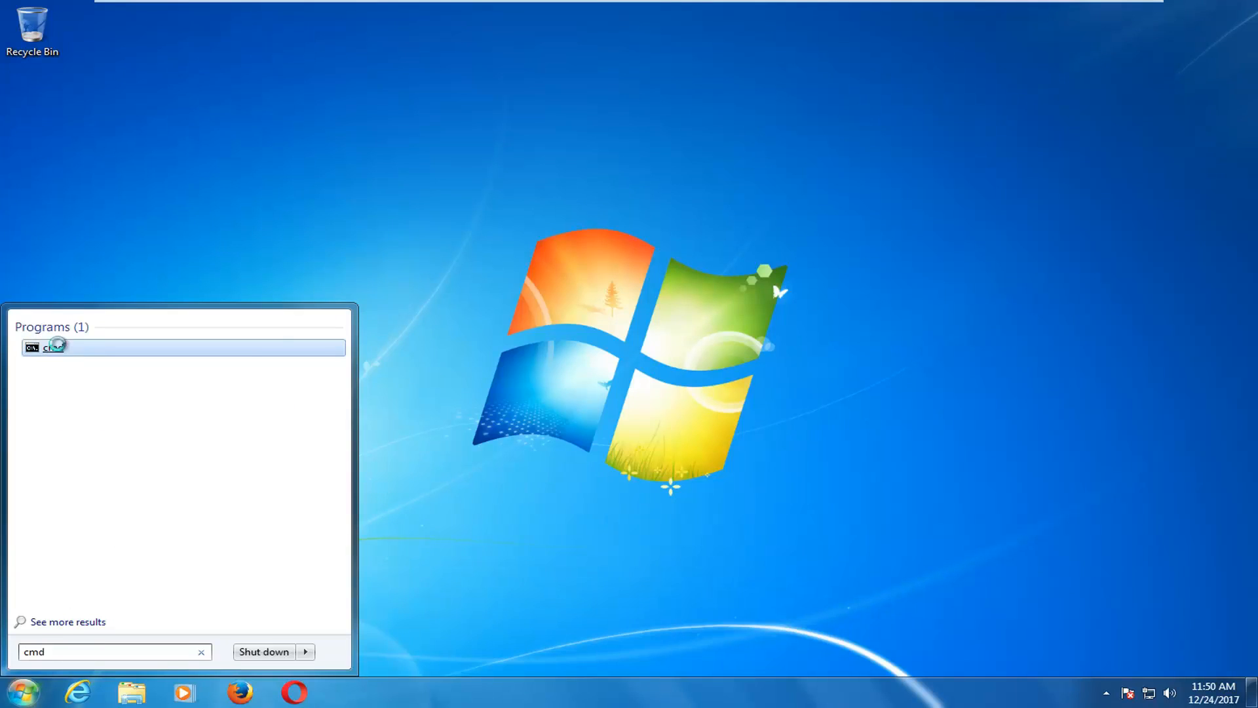
{"action": "right_click", "coordinate": [53, 347]}
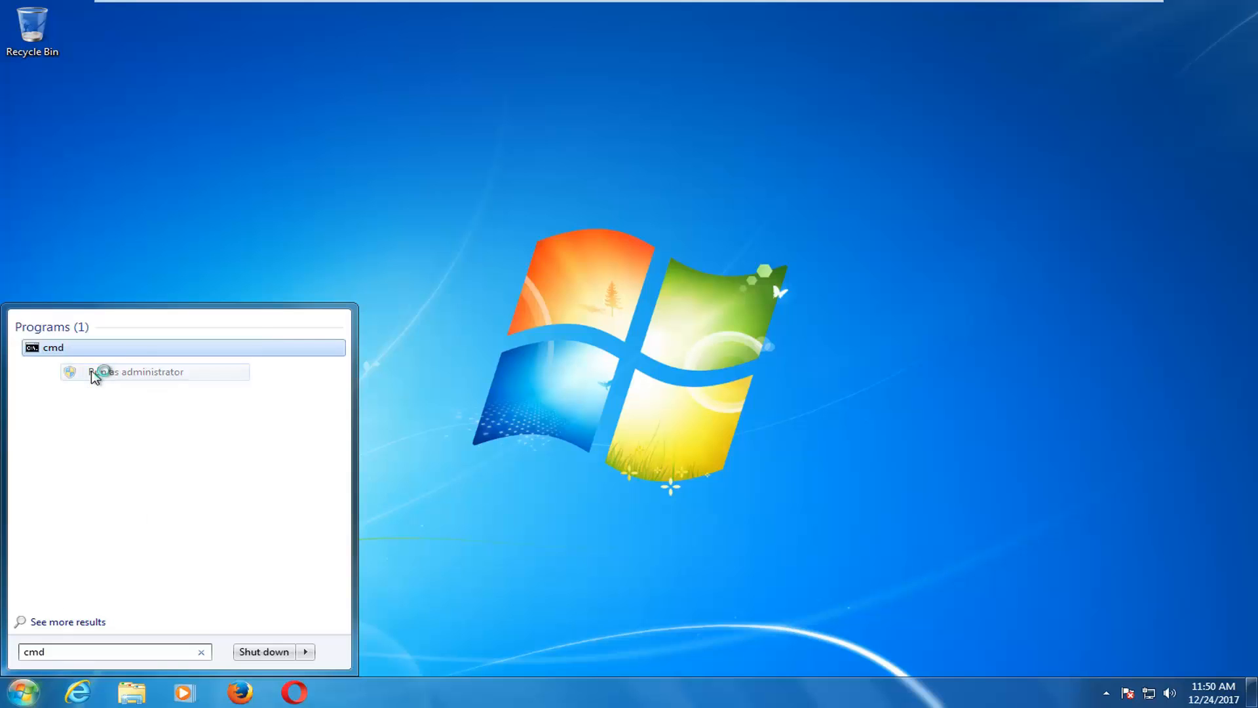
{"action": "left_click", "coordinate": [144, 371]}
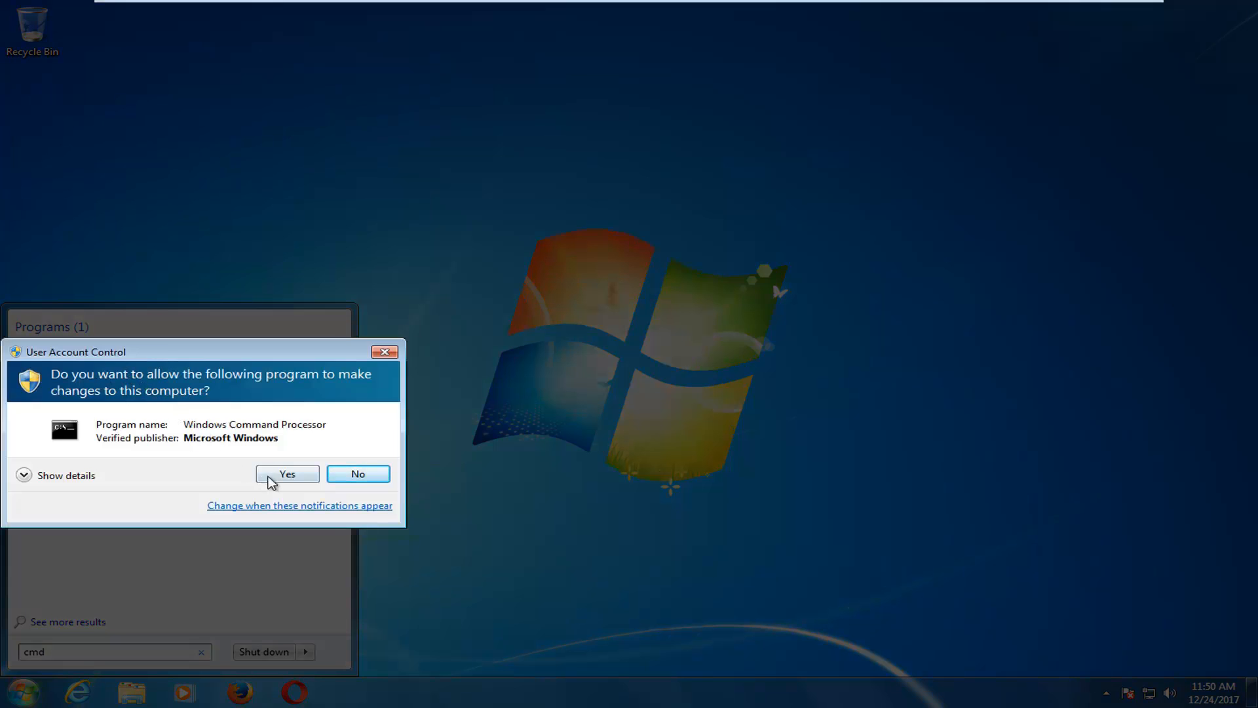
Step: Approve the UAC prompt and release the adapter's IP with ipconfig /release
{"action": "left_click", "coordinate": [287, 473]}
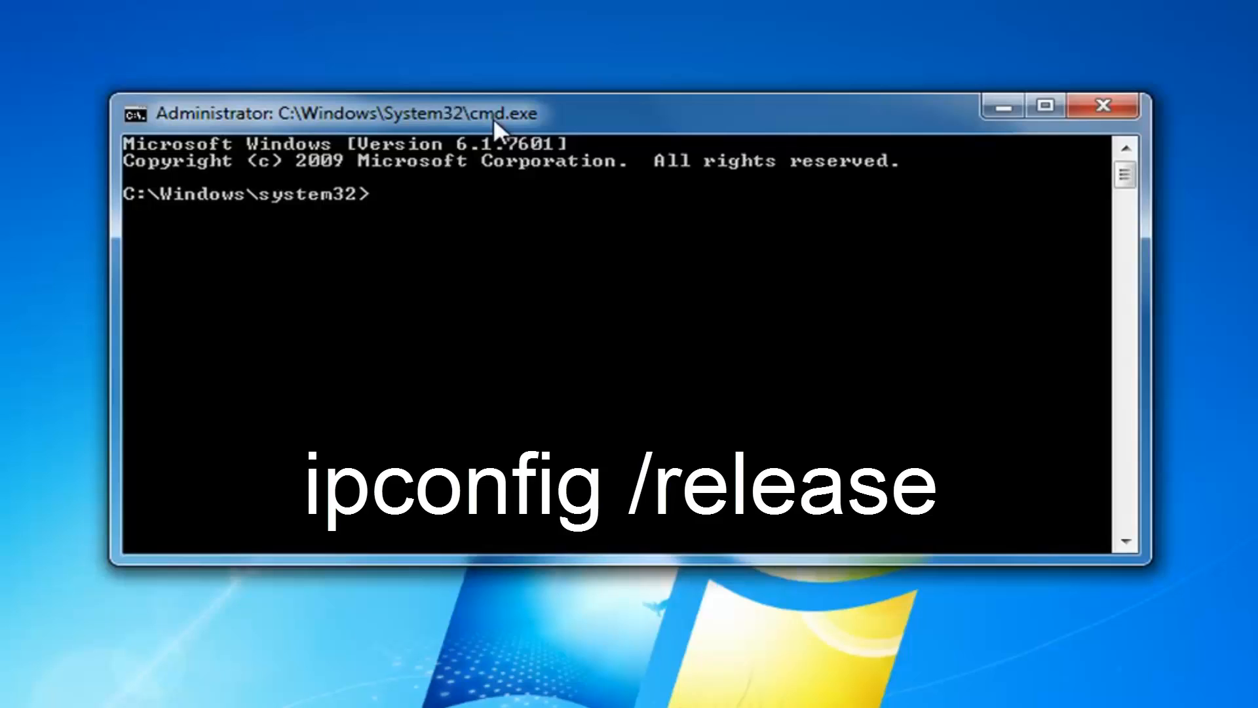
{"action": "type", "text": "ipco"}
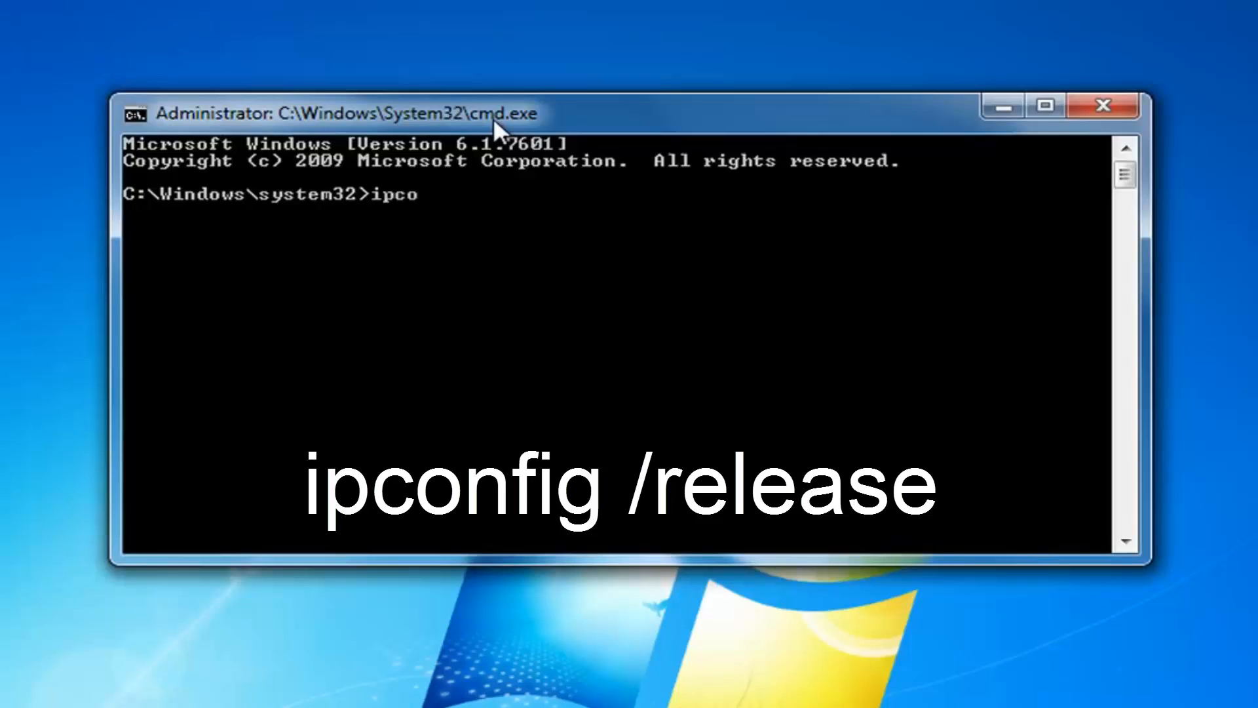
{"action": "type", "text": "nfig /"}
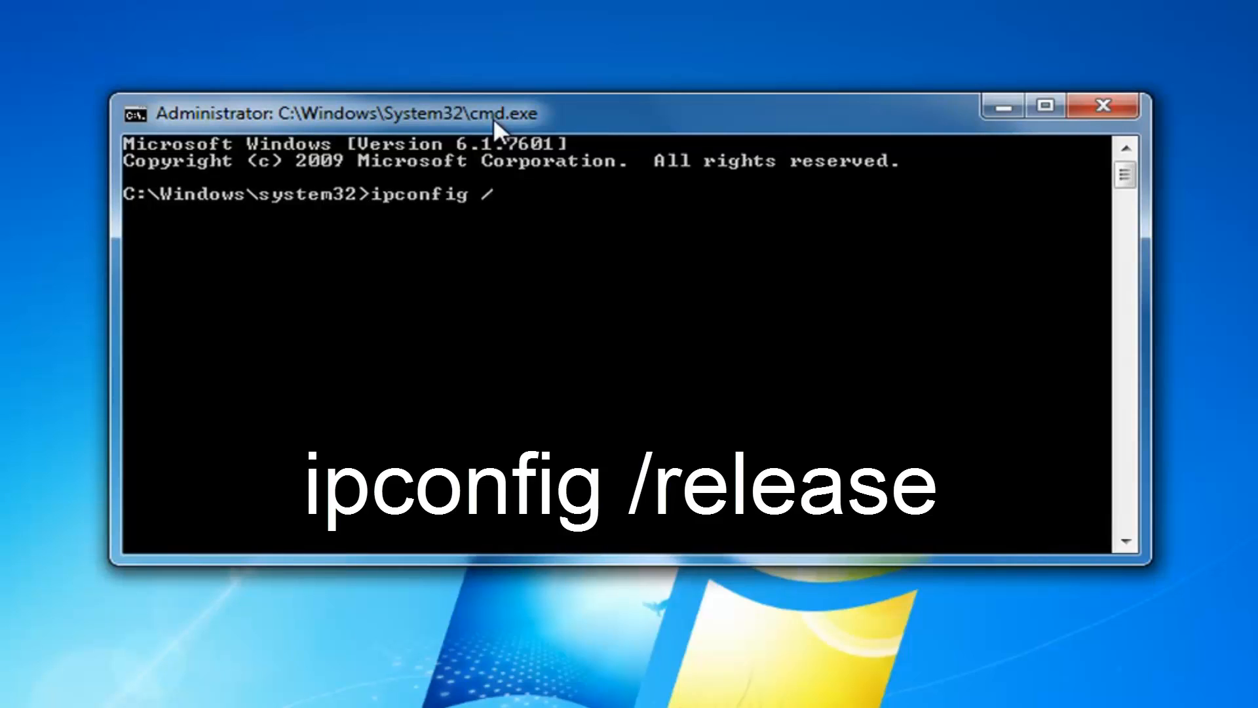
{"action": "type", "text": "release"}
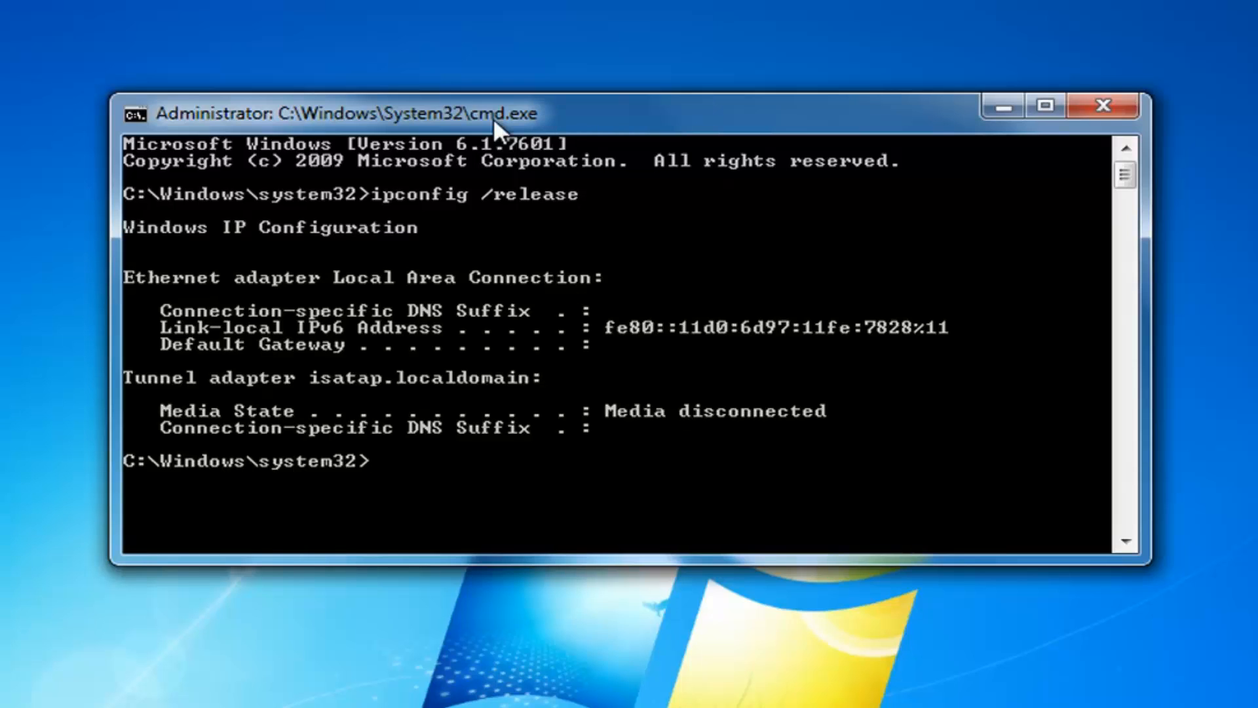
Step: Flush the DNS resolver cache with ipconfig /flushdns
{"action": "type", "text": "ip"}
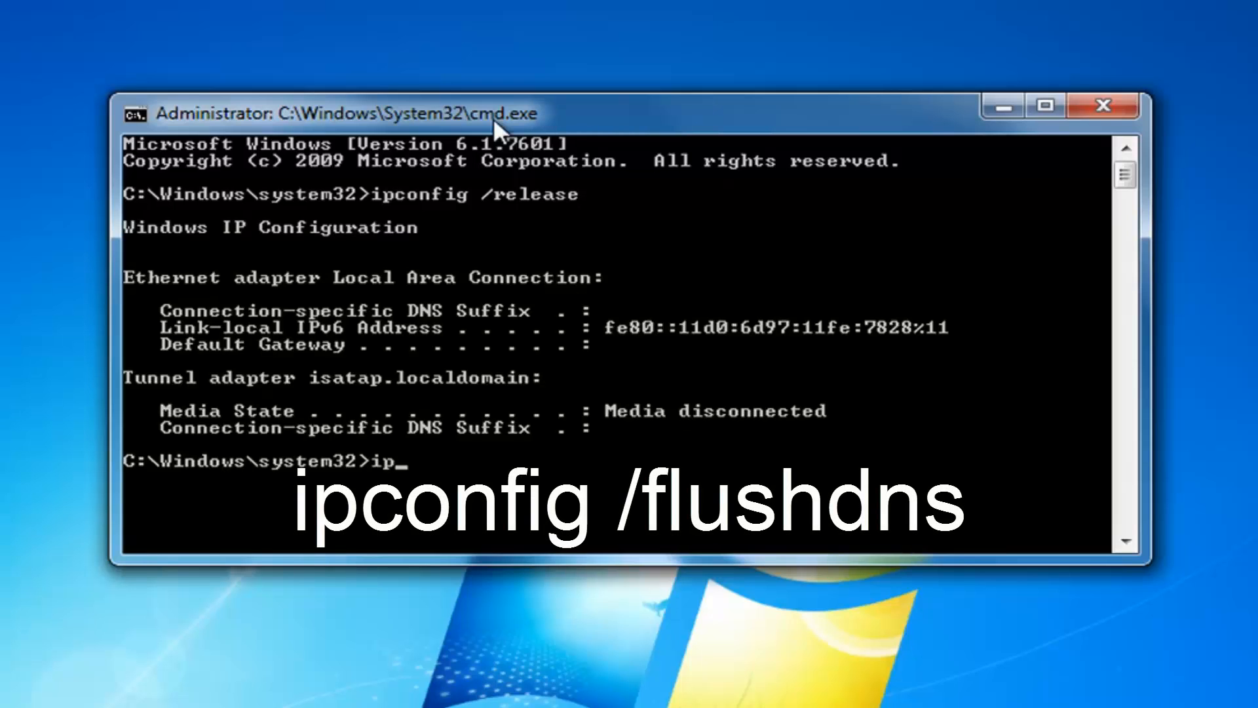
{"action": "type", "text": "config"}
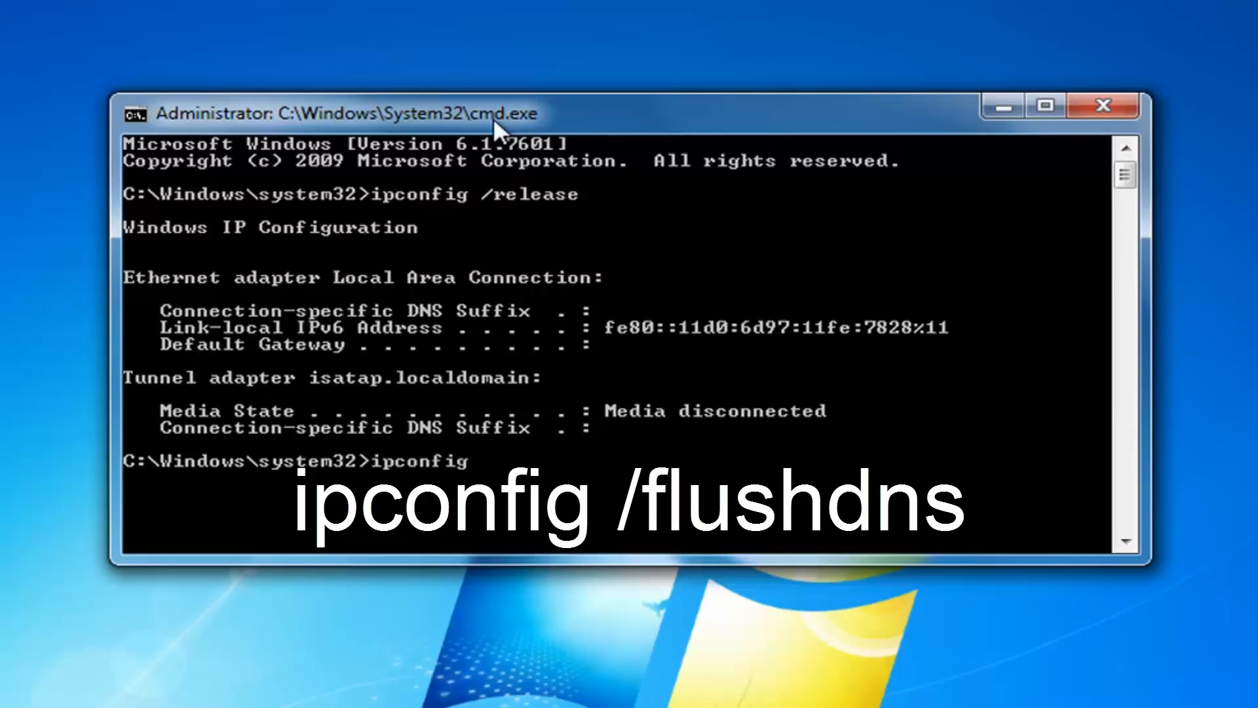
{"action": "type", "text": "/flushdns"}
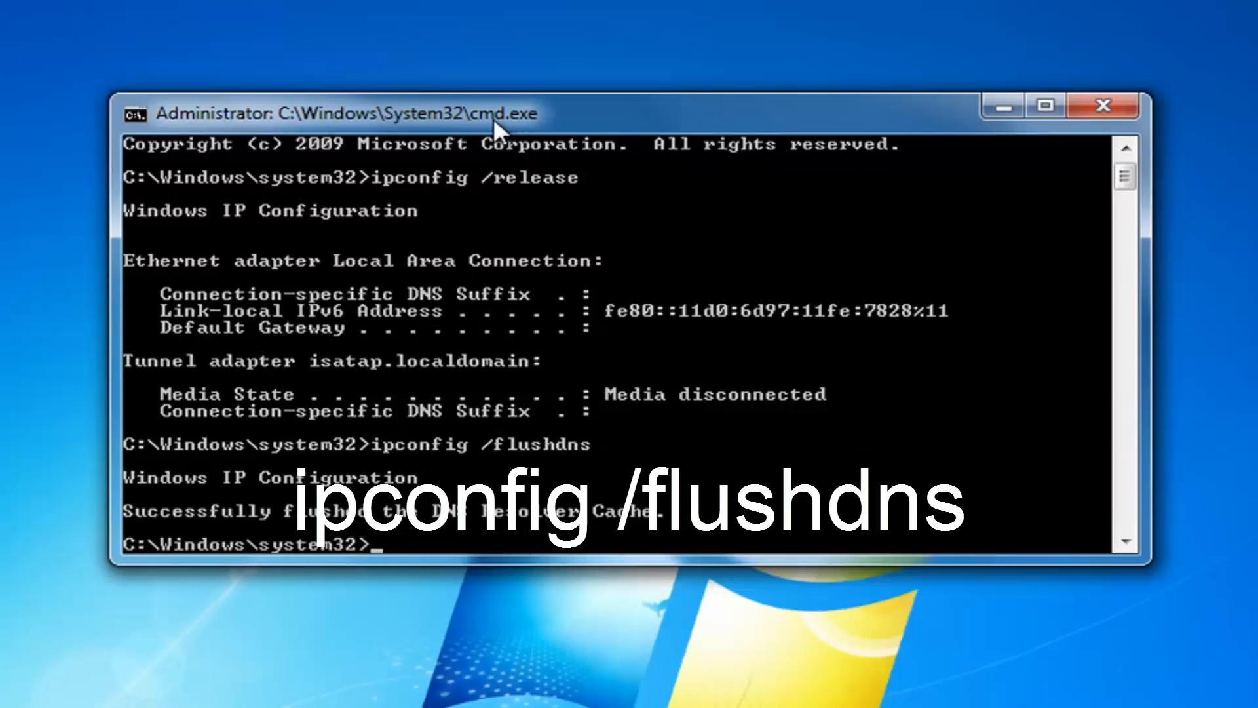
Step: Renew the IPv4 address with ipconfig /renew, then enter netsh int ip set dns
{"action": "type", "text": "ipconfig"}
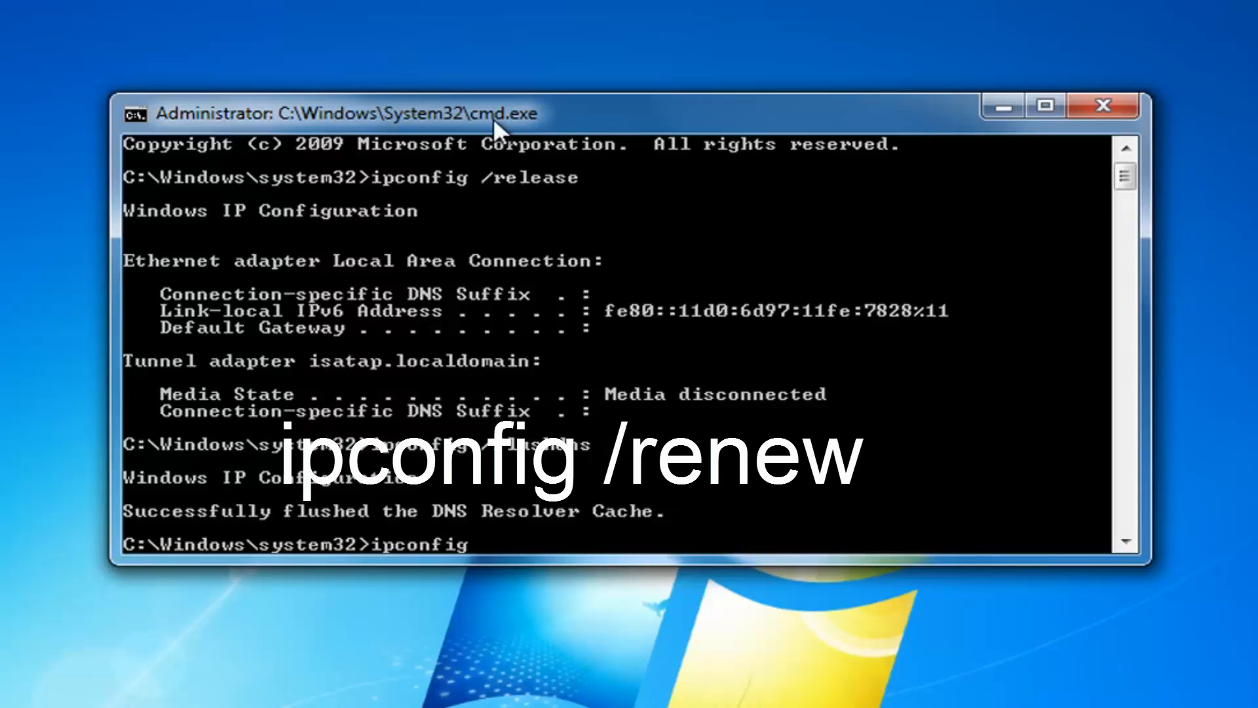
{"action": "type", "text": "/renew"}
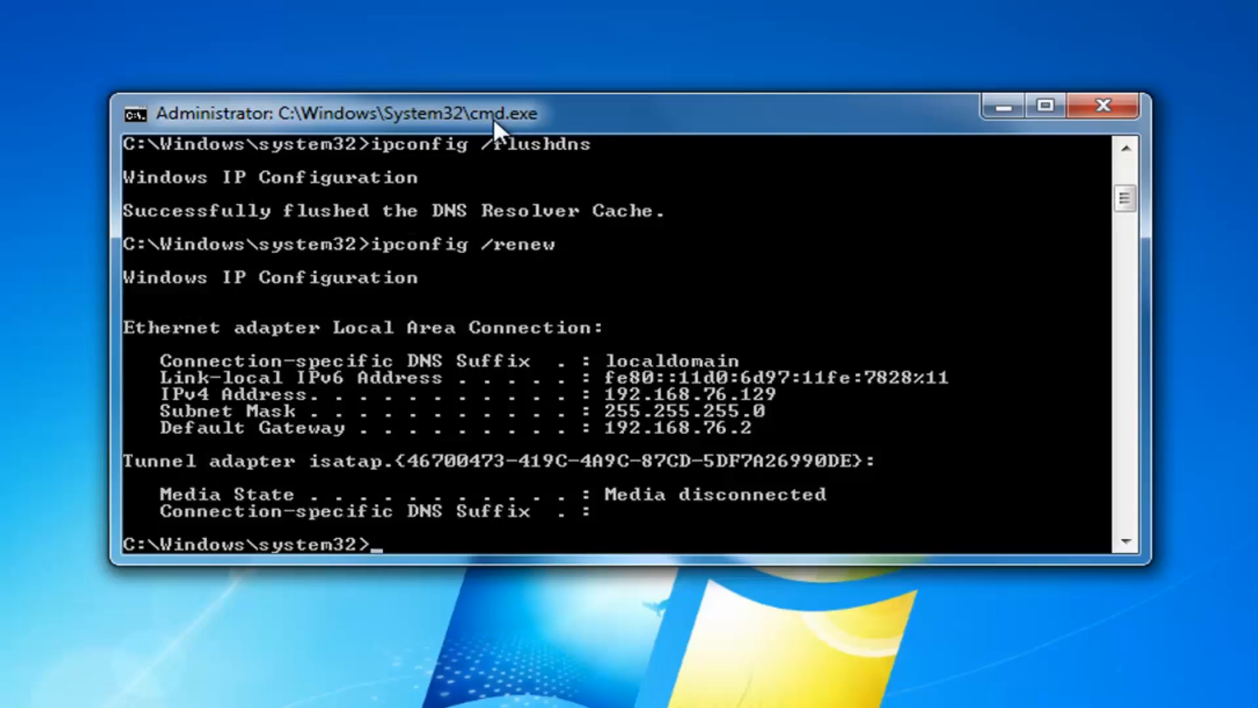
{"action": "type", "text": "netsh int"}
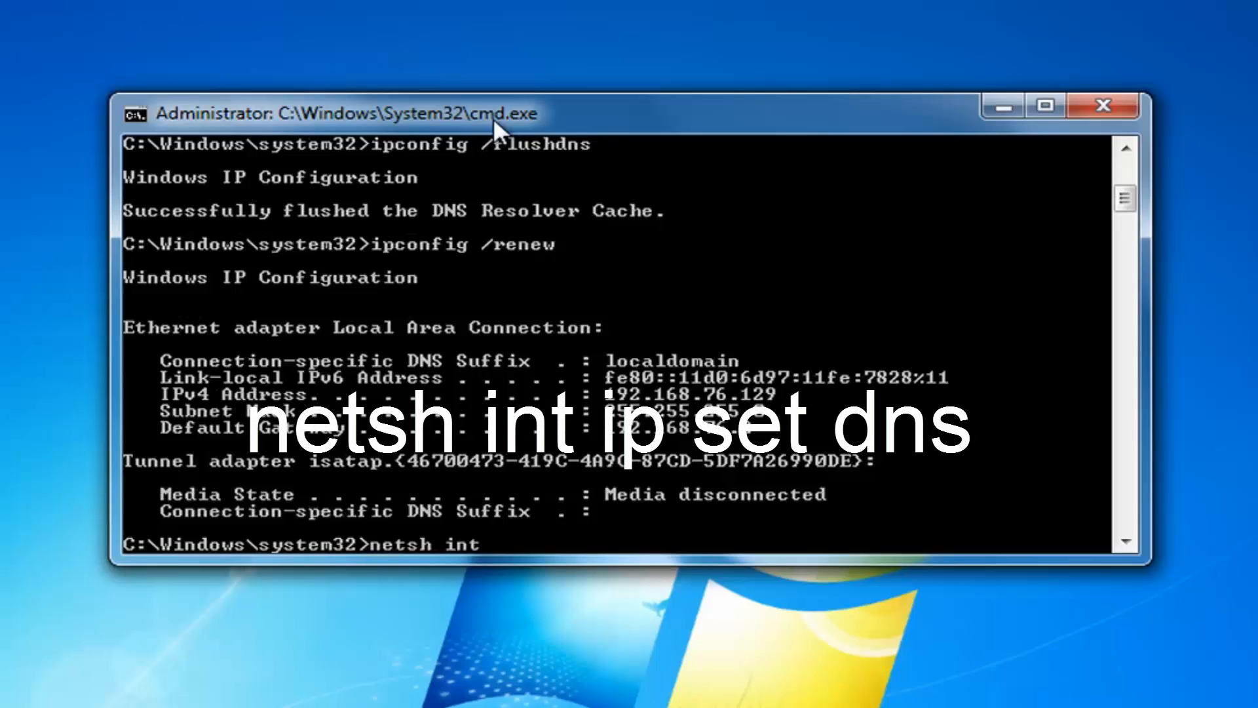
{"action": "type", "text": "ip"}
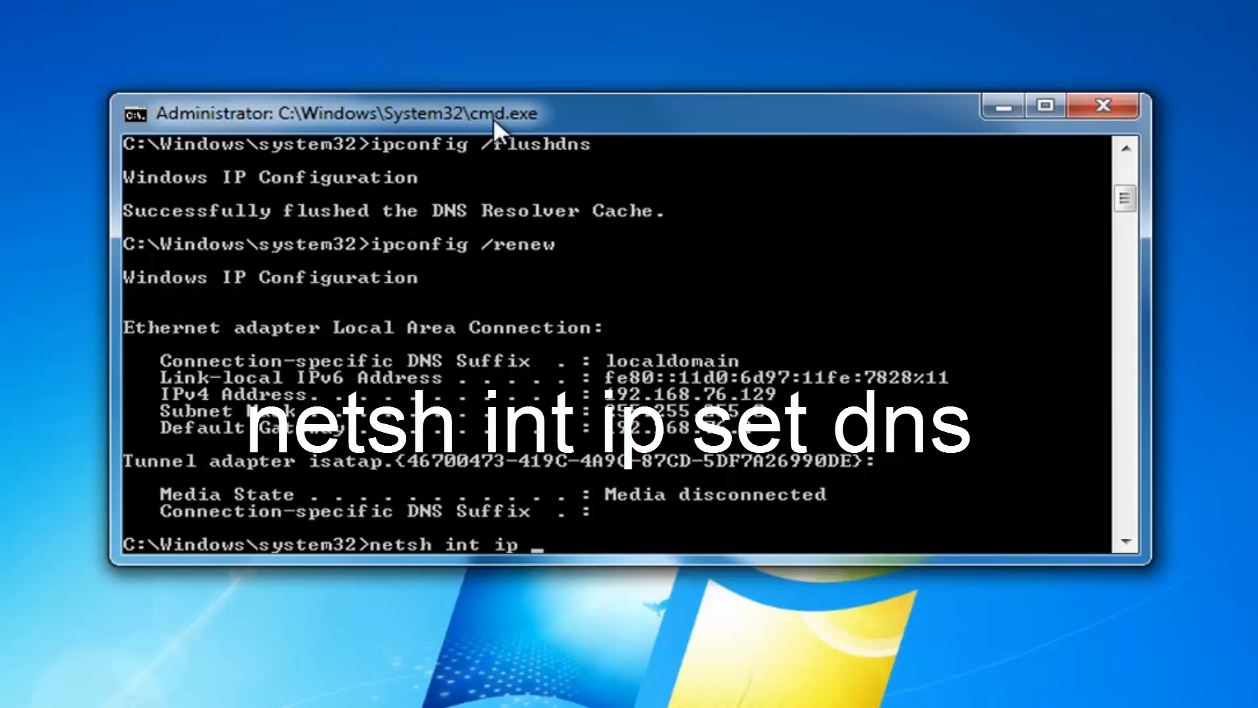
{"action": "type", "text": "set"}
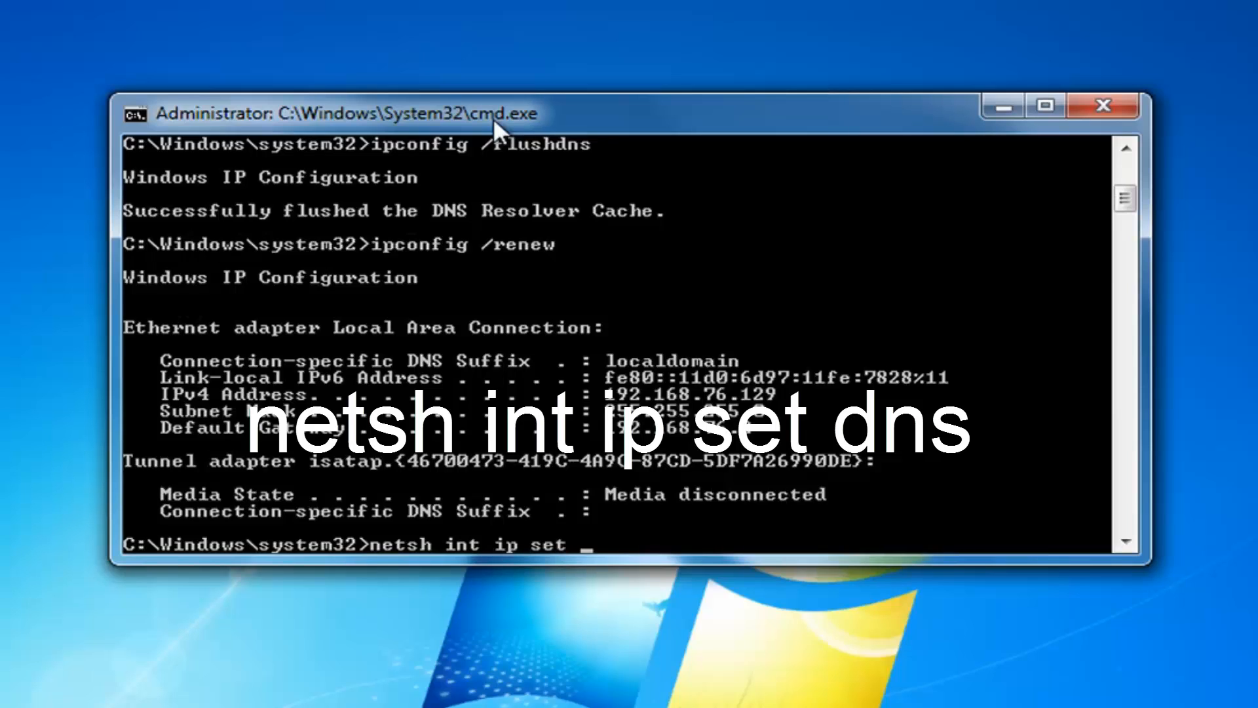
{"action": "type", "text": "dns"}
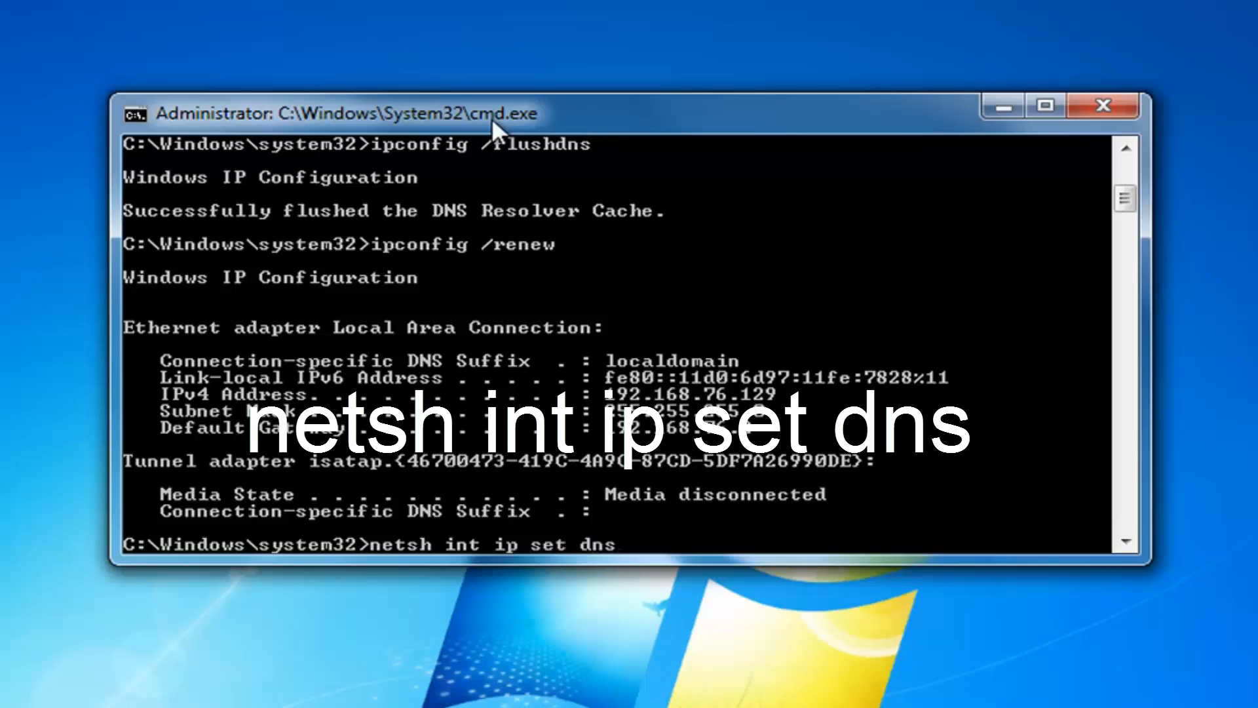
{"action": "mouse_move", "coordinate": [542, 554]}
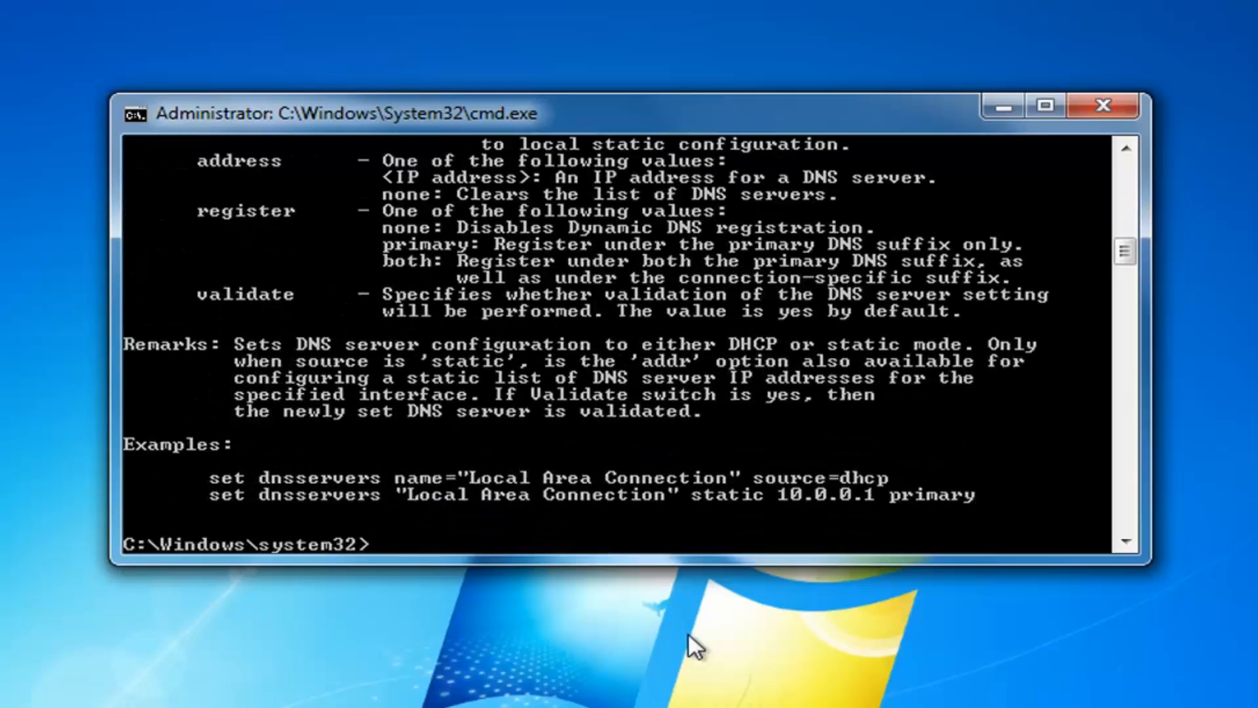
Step: Reset the Winsock catalog with netsh winsock reset
{"action": "type", "text": "n"}
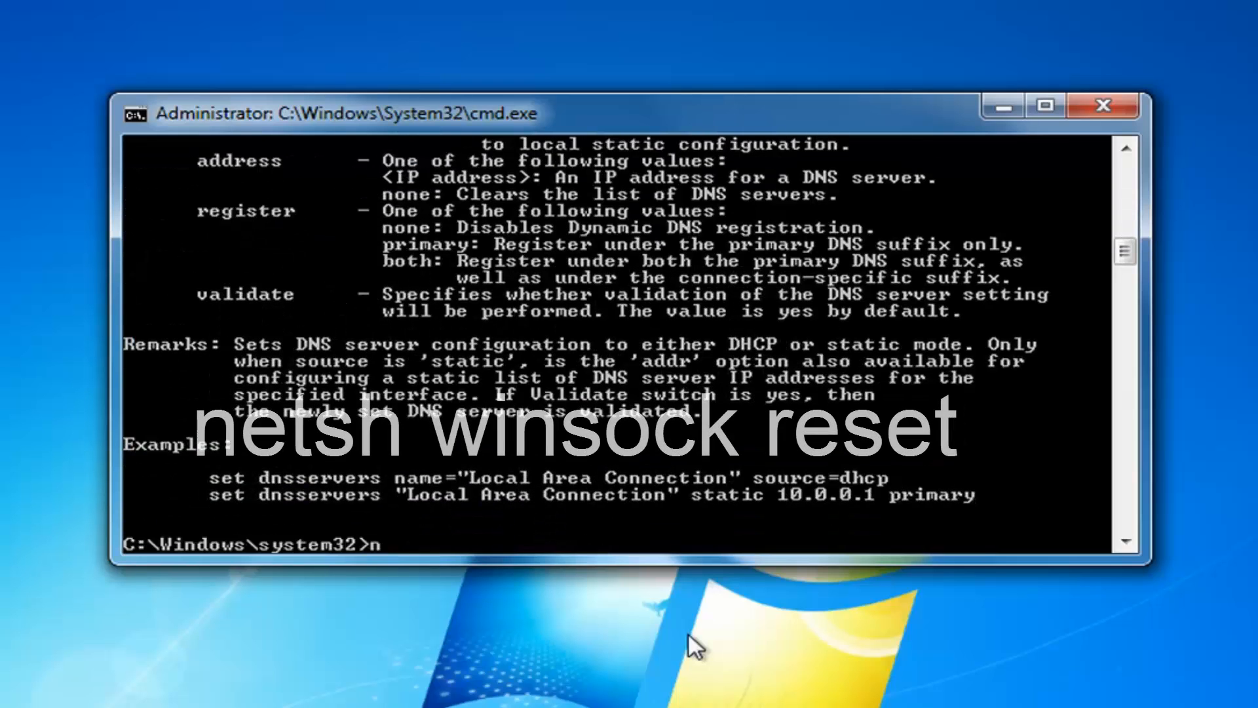
{"action": "type", "text": "netsh w"}
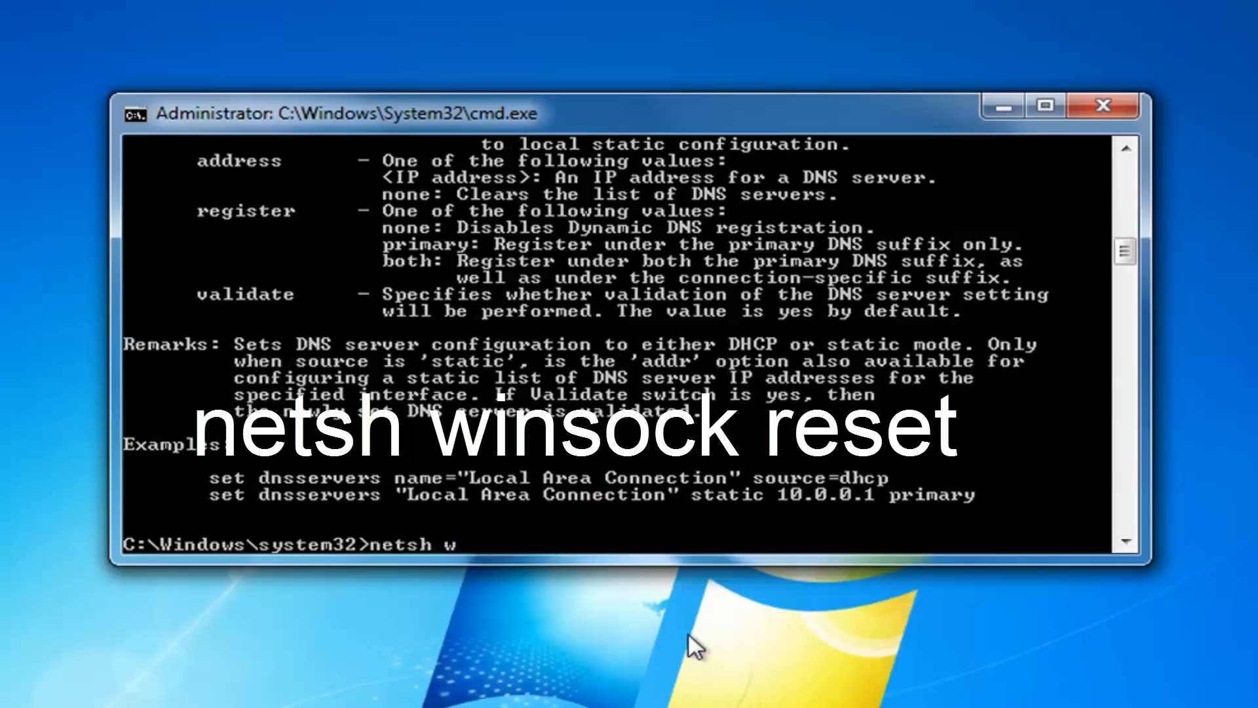
{"action": "type", "text": "insock rese"}
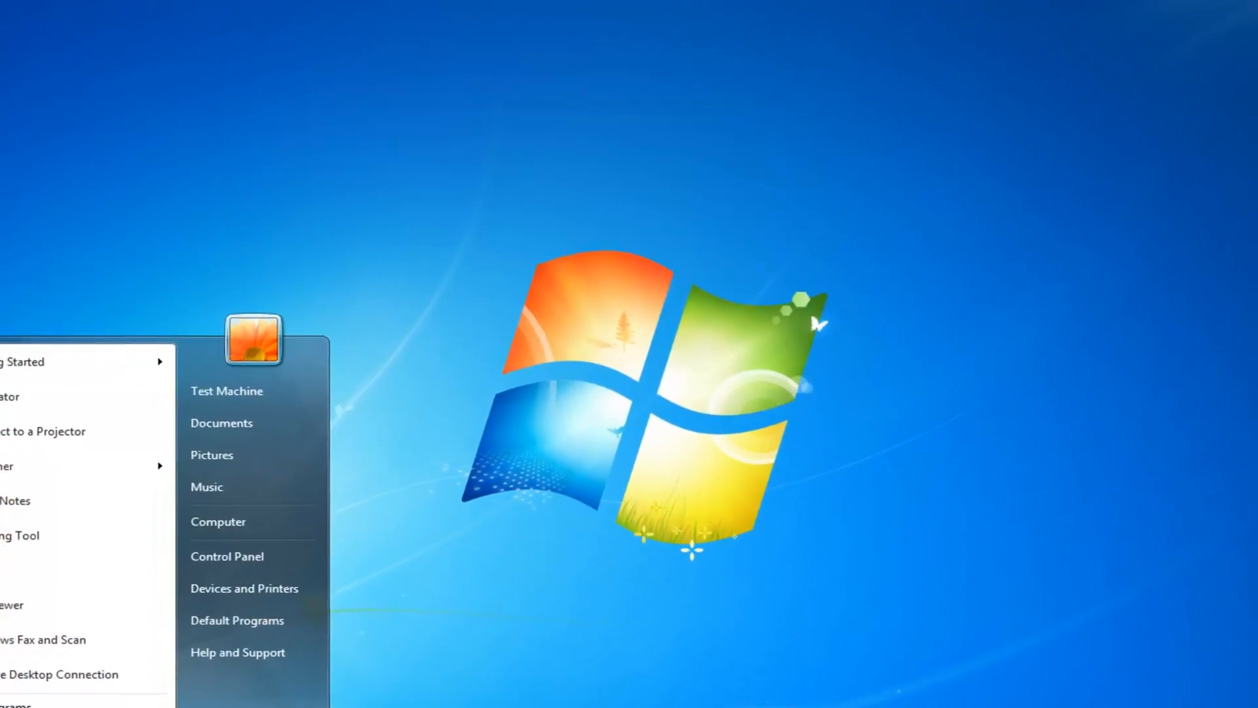
{"action": "left_click", "coordinate": [353, 636]}
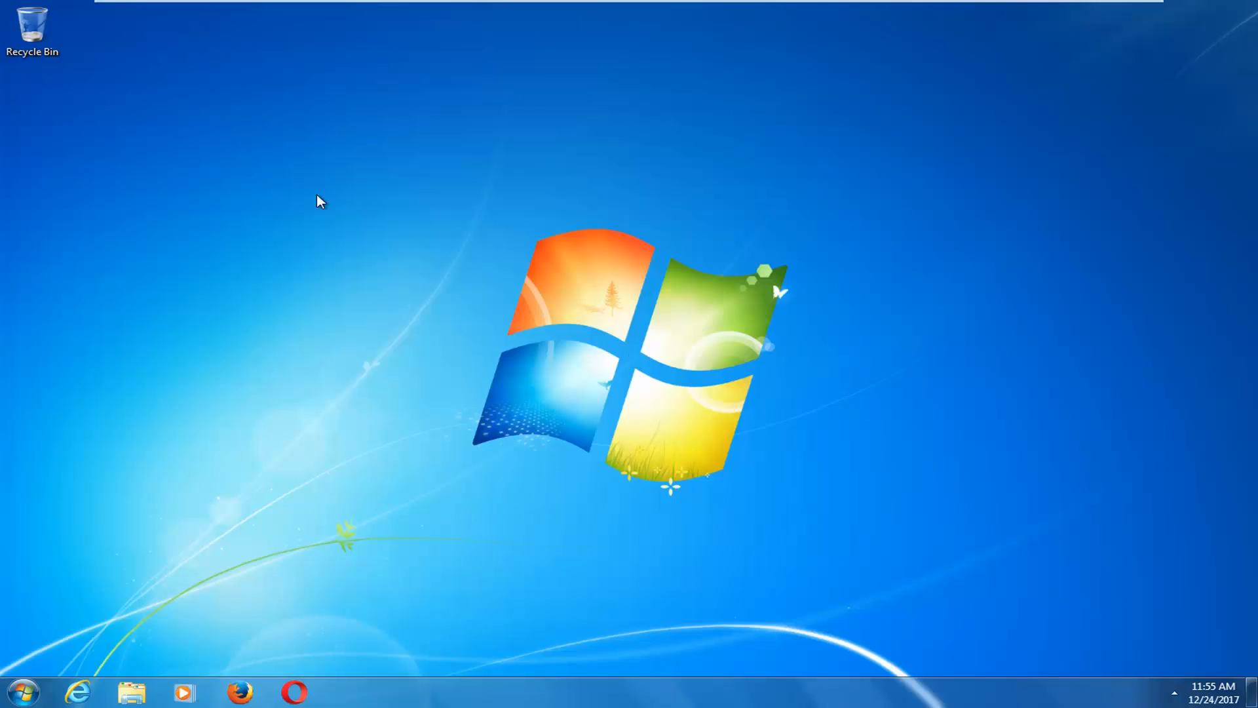
{"action": "mouse_move", "coordinate": [485, 325]}
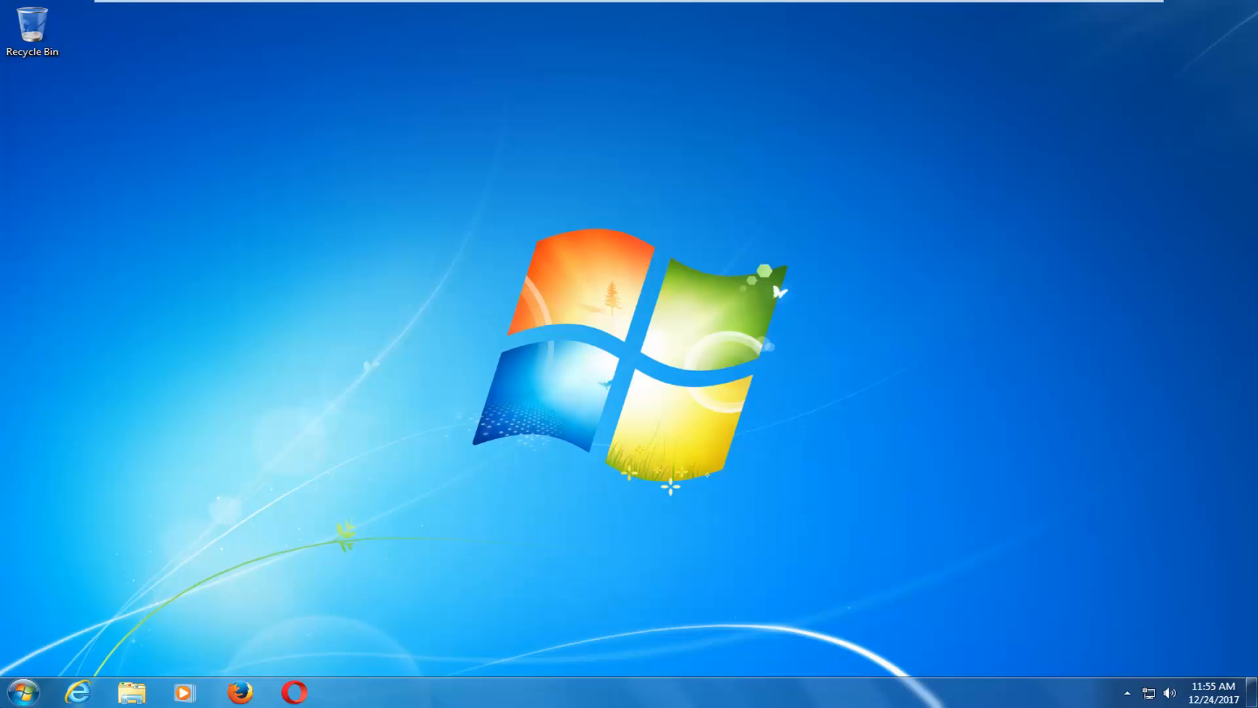
Step: Search the Start menu for regedit and run it as administrator
{"action": "left_click", "coordinate": [22, 690]}
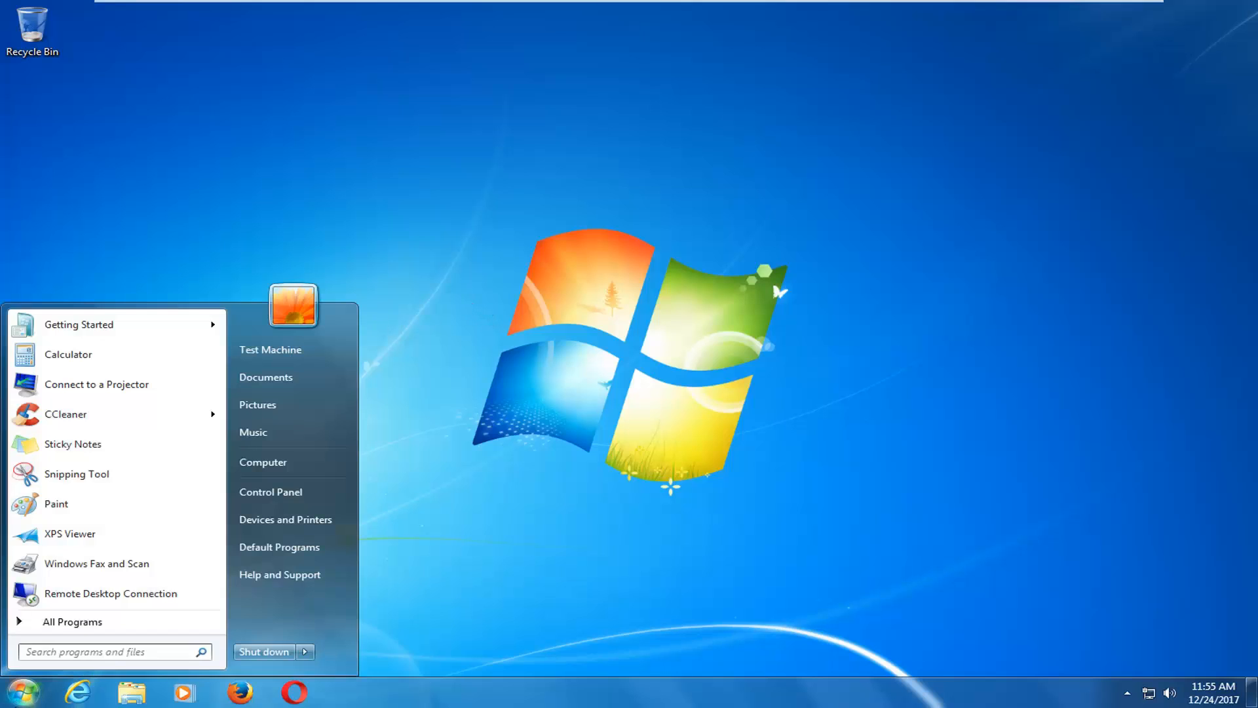
{"action": "type", "text": "regedit"}
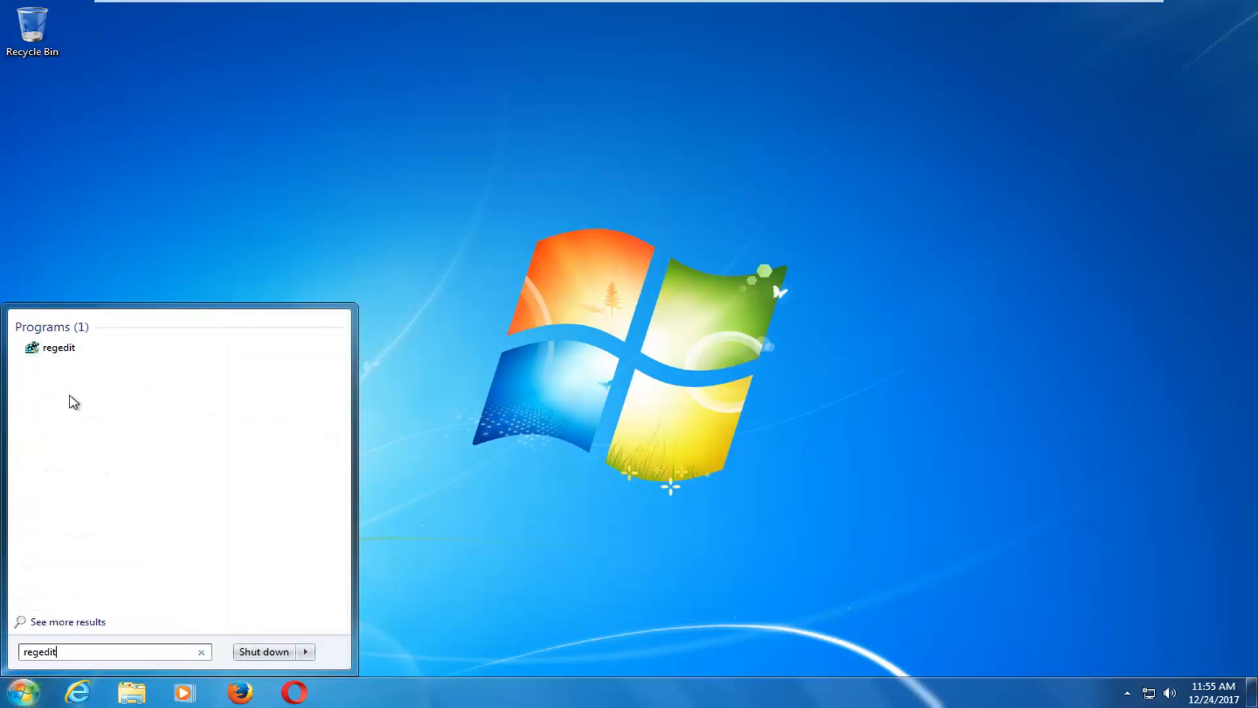
{"action": "mouse_move", "coordinate": [58, 346]}
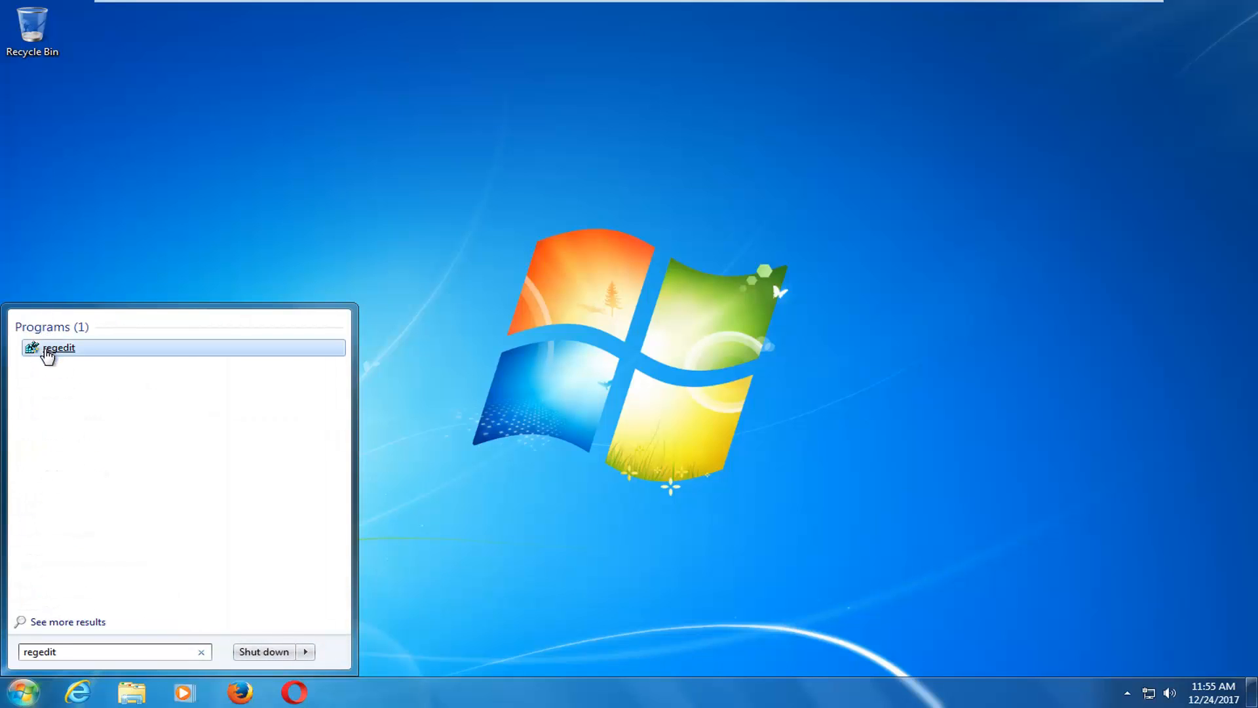
{"action": "right_click", "coordinate": [58, 347]}
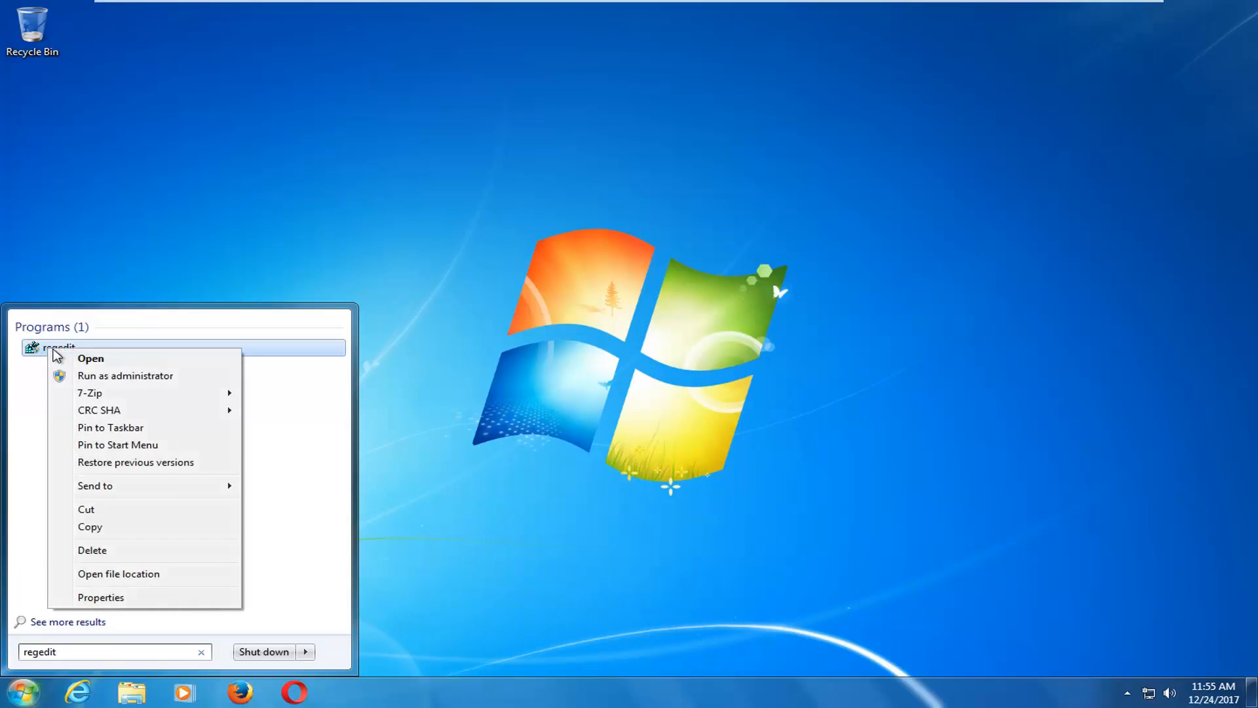
{"action": "left_click", "coordinate": [90, 358]}
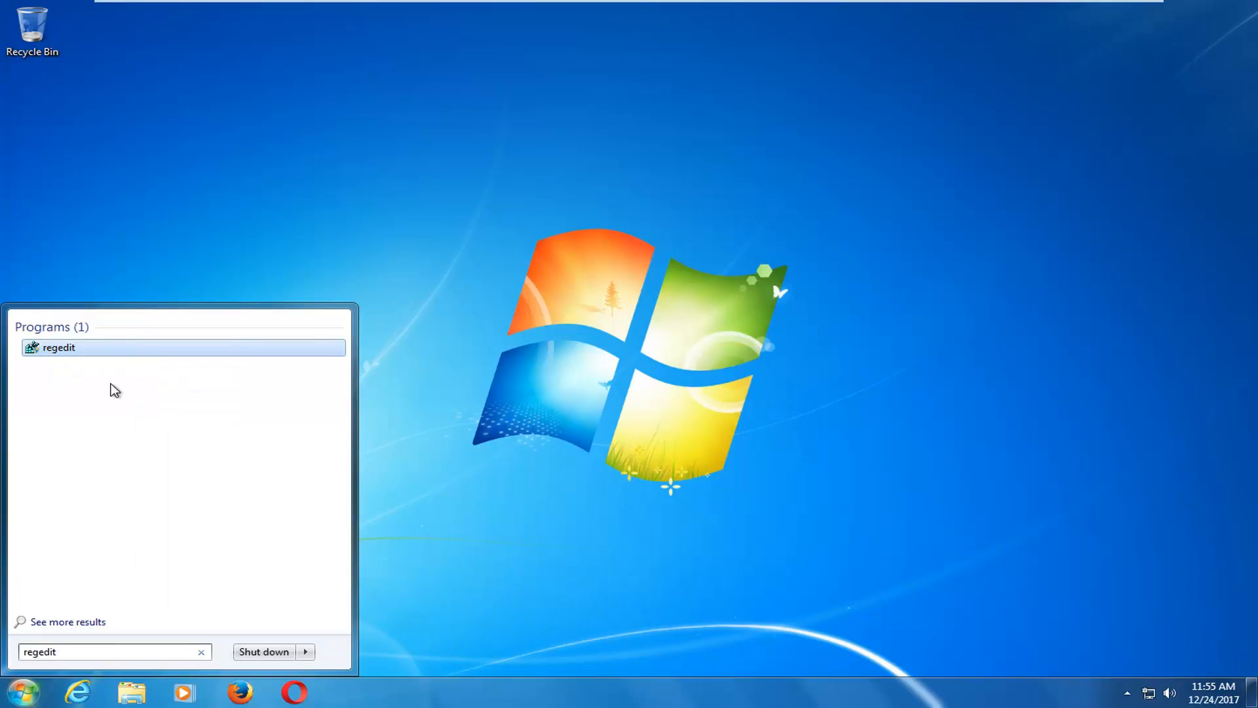
{"action": "left_click", "coordinate": [59, 347]}
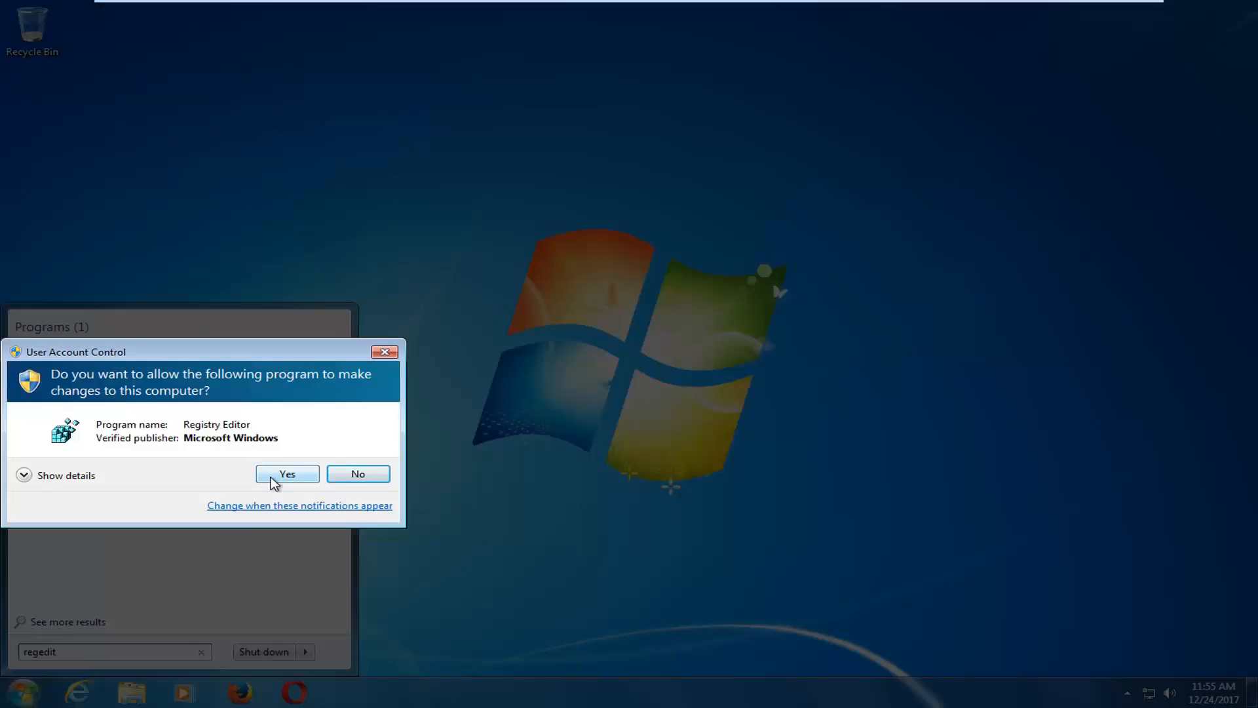
Step: Allow Registry Editor, then browse to HKEY_LOCAL_MACHINE\SYSTEM\CurrentControlSet\Control\Network
{"action": "left_click", "coordinate": [286, 473]}
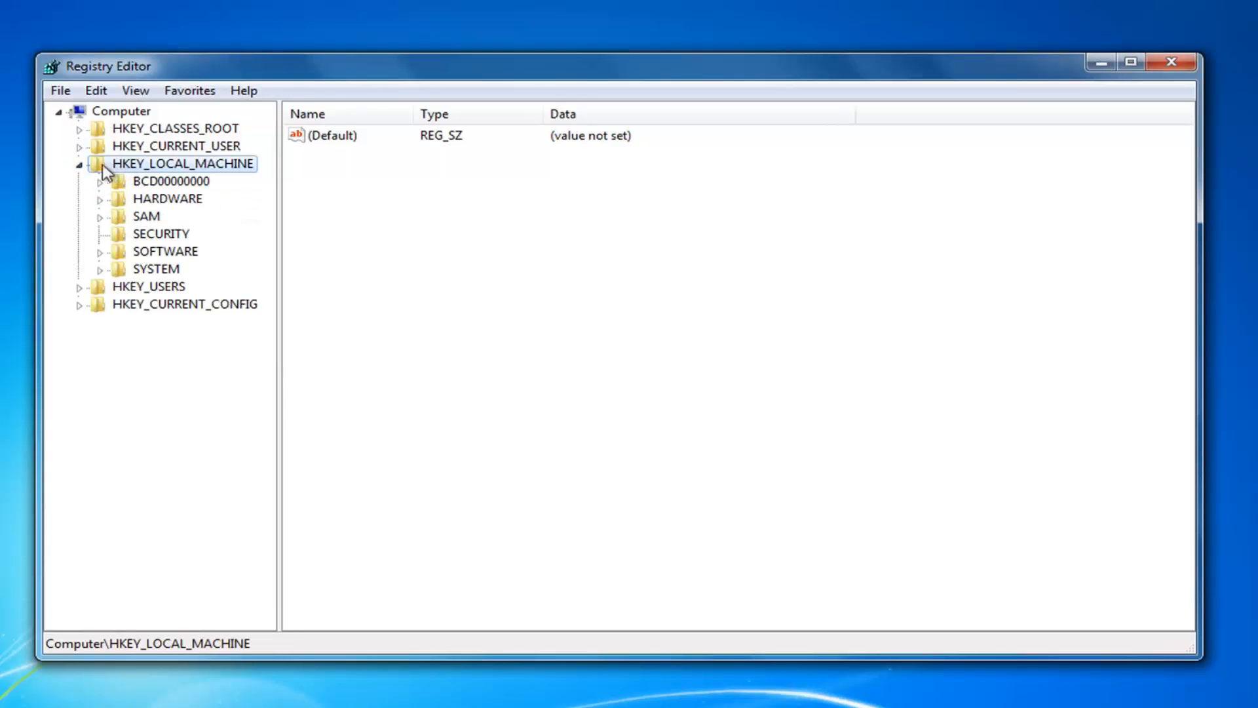
{"action": "mouse_move", "coordinate": [100, 193]}
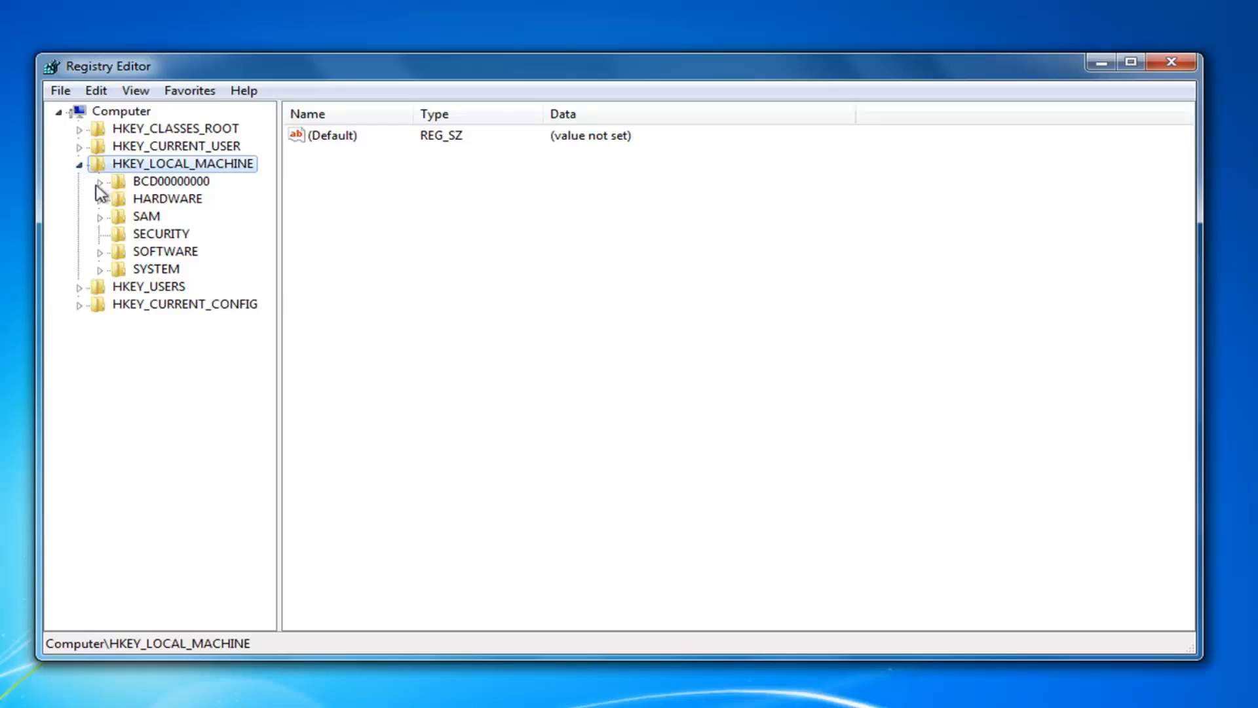
{"action": "left_click", "coordinate": [156, 268]}
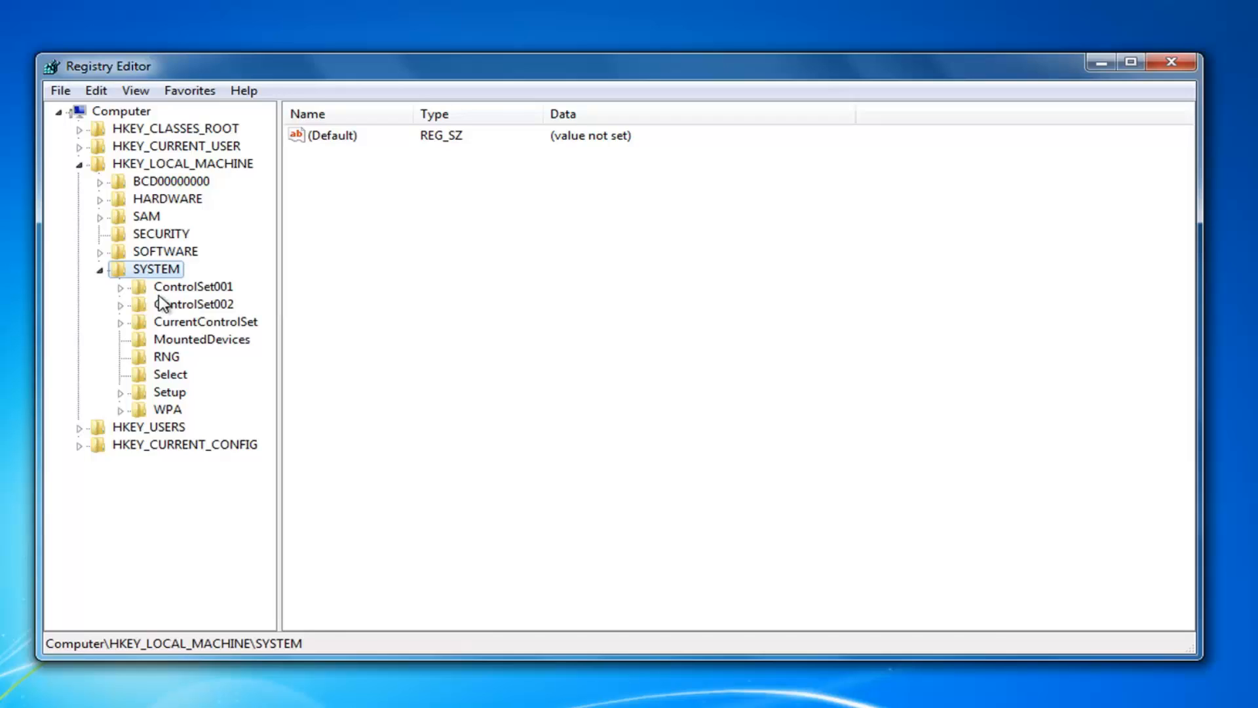
{"action": "mouse_move", "coordinate": [164, 307]}
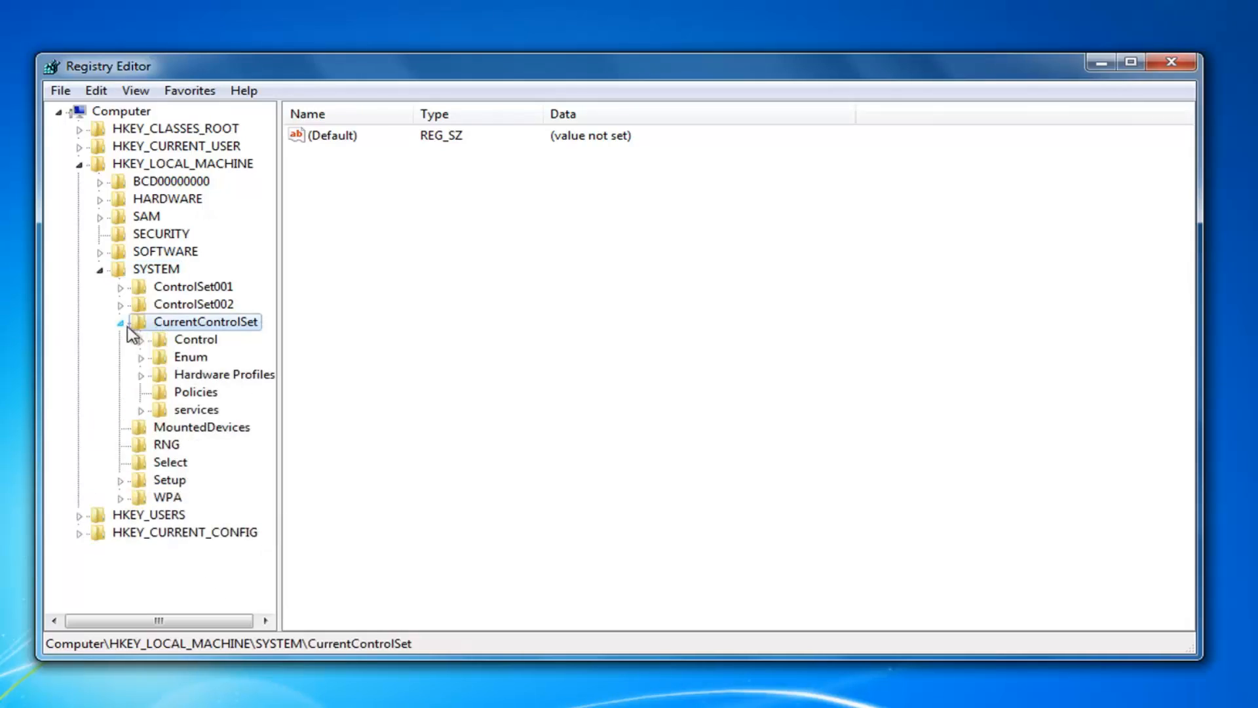
{"action": "left_click", "coordinate": [194, 339]}
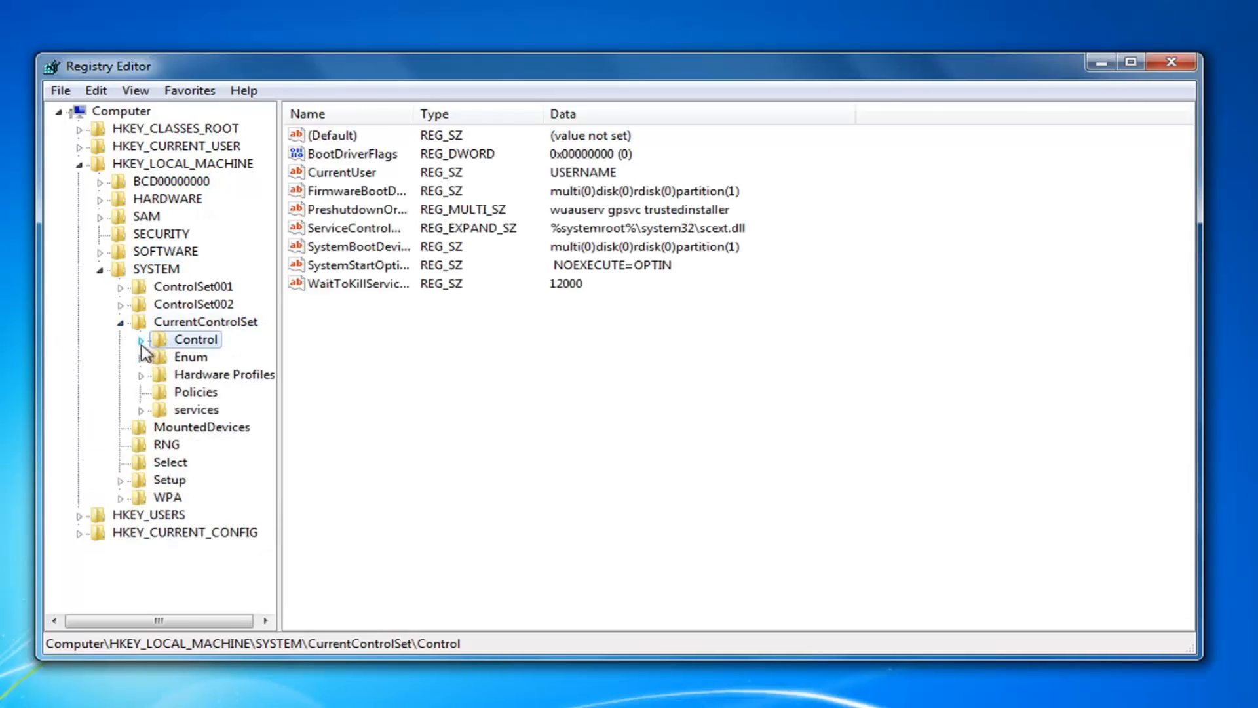
{"action": "left_click", "coordinate": [142, 339]}
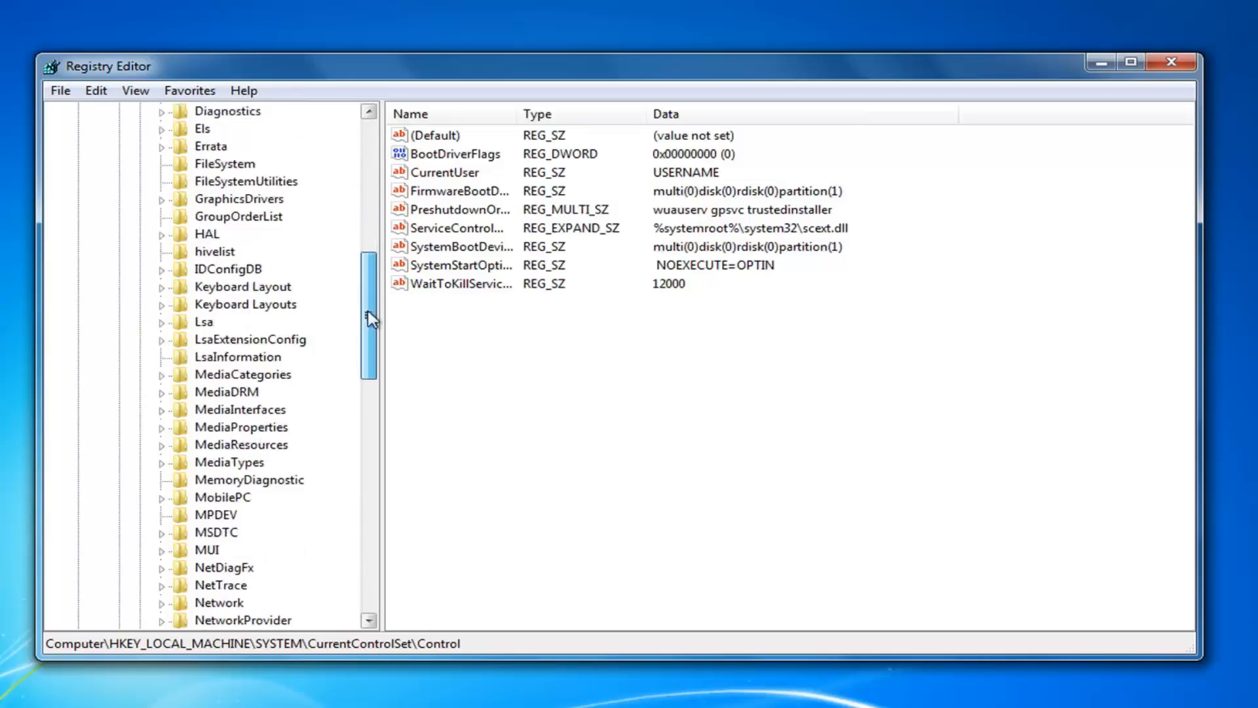
{"action": "left_click", "coordinate": [161, 444]}
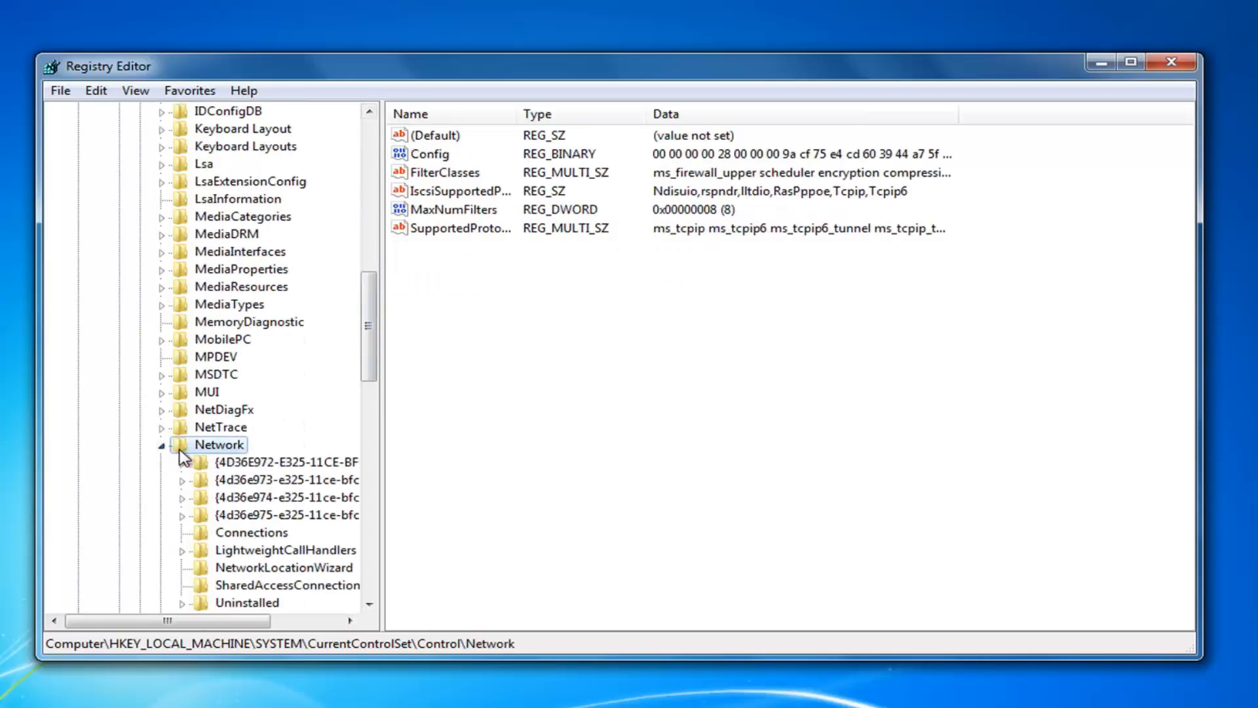
{"action": "left_click", "coordinate": [161, 444]}
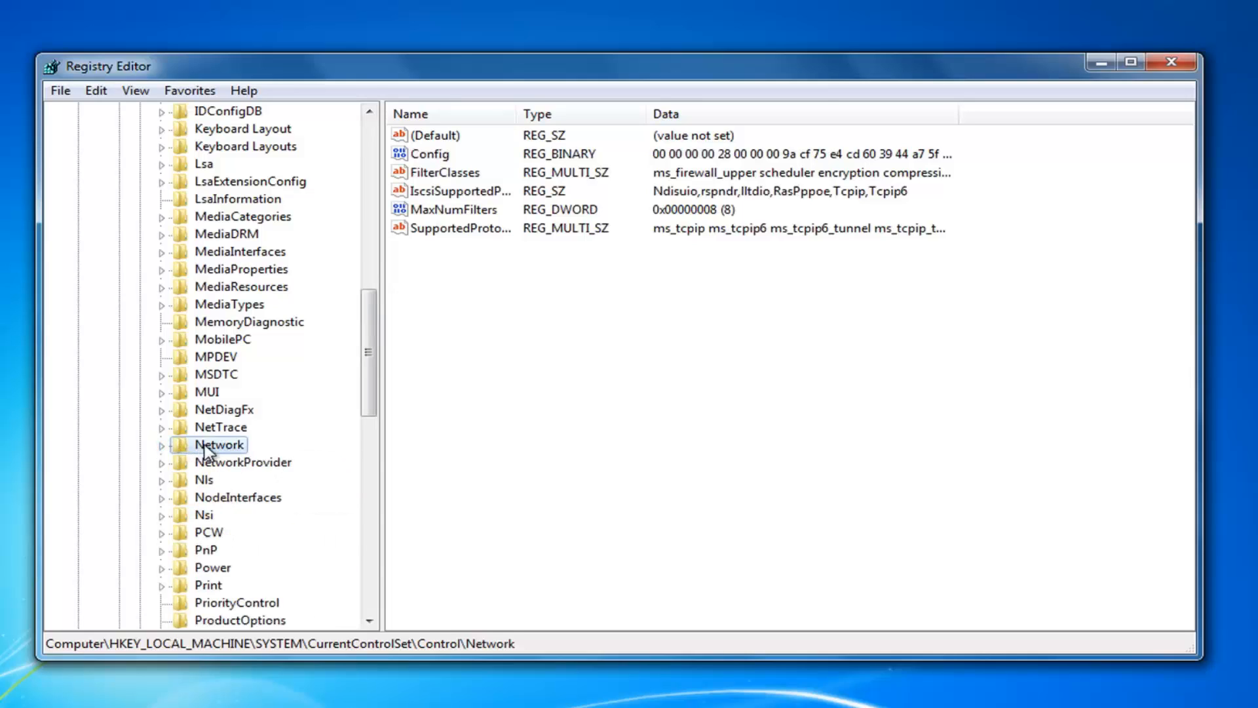
Step: Delete the Network key's Config value, confirm, and close Registry Editor
{"action": "left_click", "coordinate": [431, 153]}
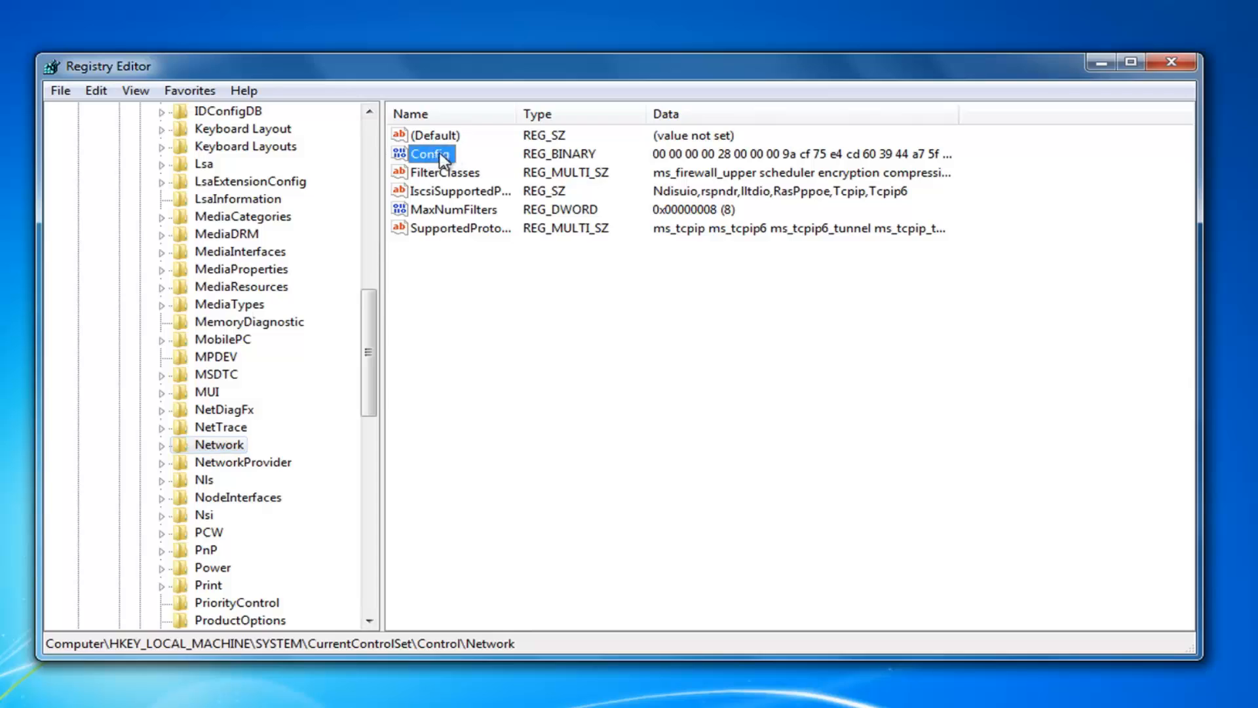
{"action": "right_click", "coordinate": [431, 153]}
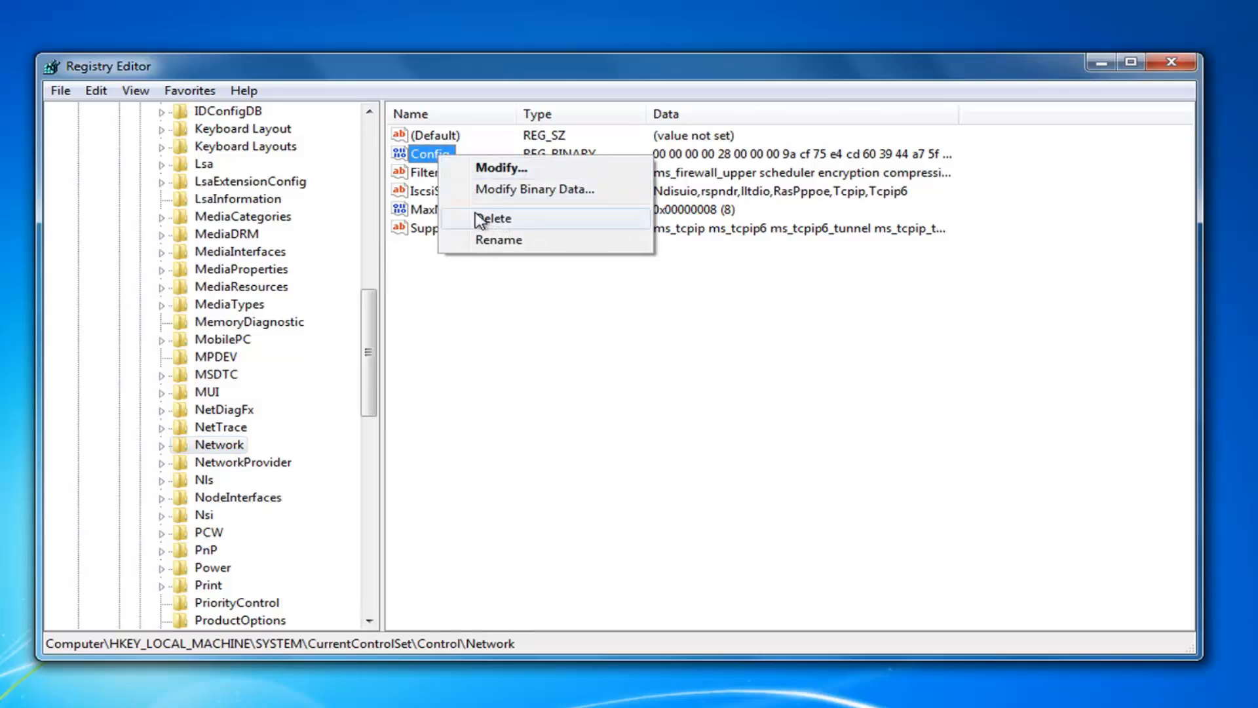
{"action": "left_click", "coordinate": [493, 218]}
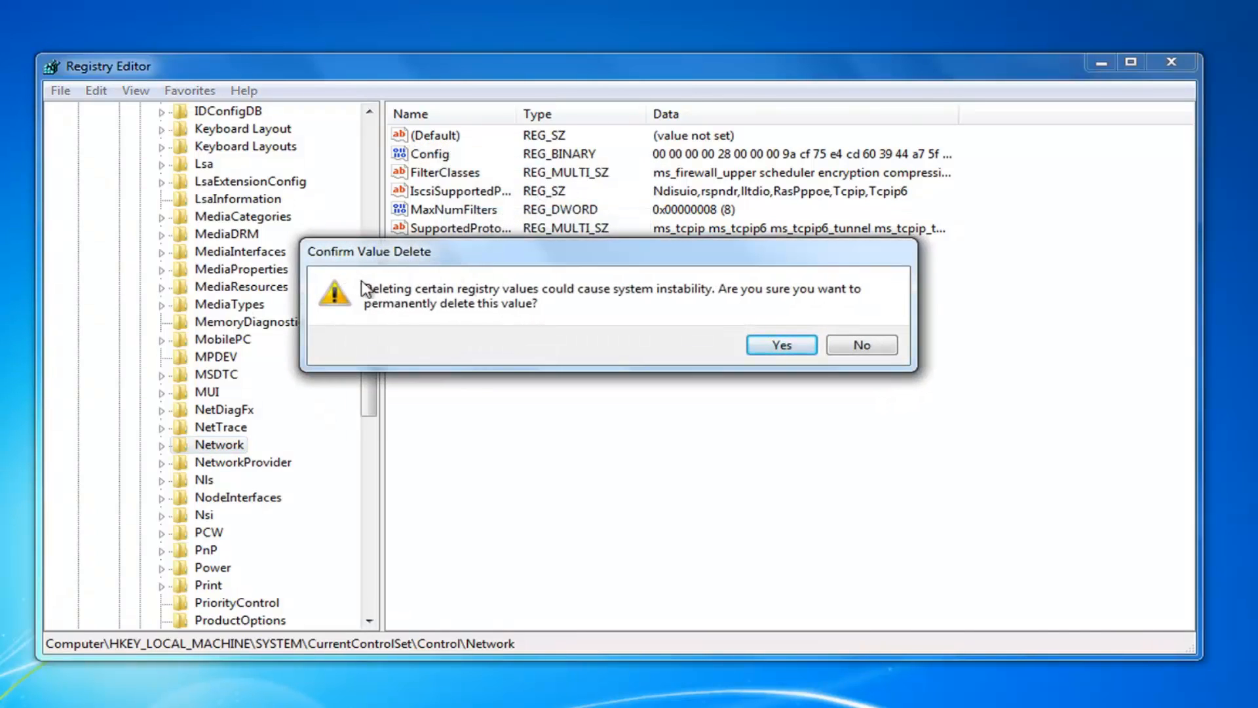
{"action": "mouse_move", "coordinate": [517, 299]}
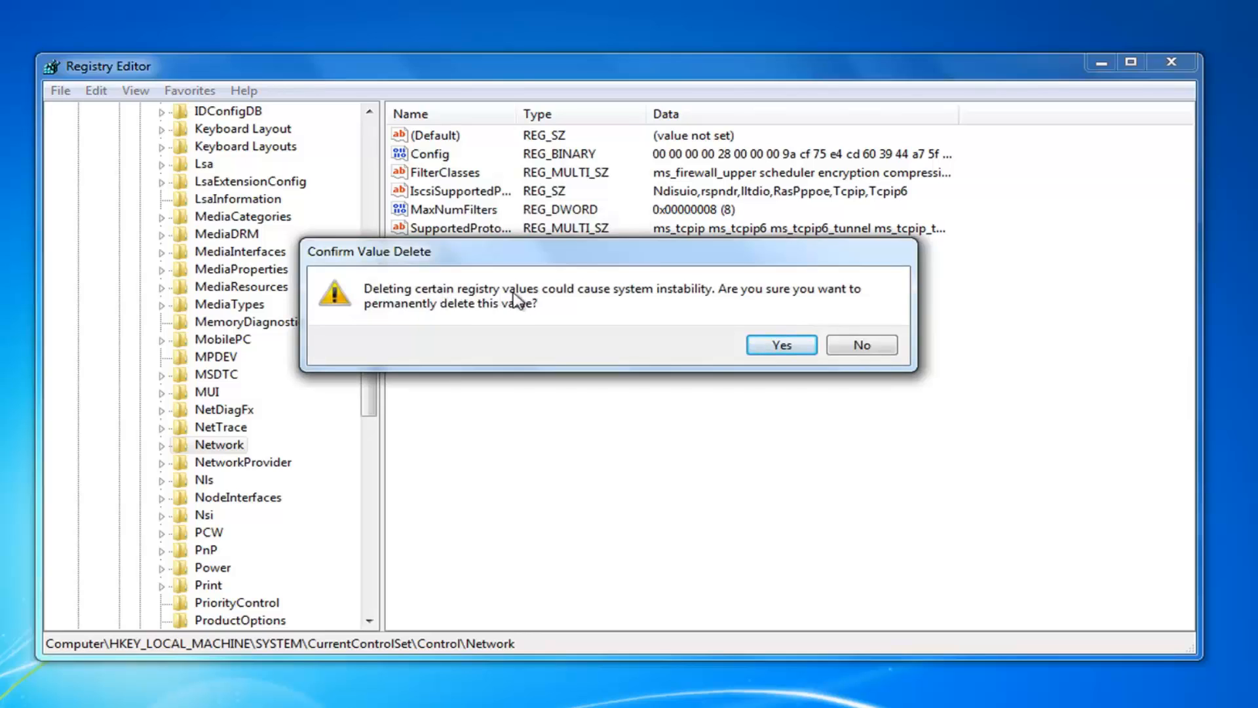
{"action": "mouse_move", "coordinate": [504, 334]}
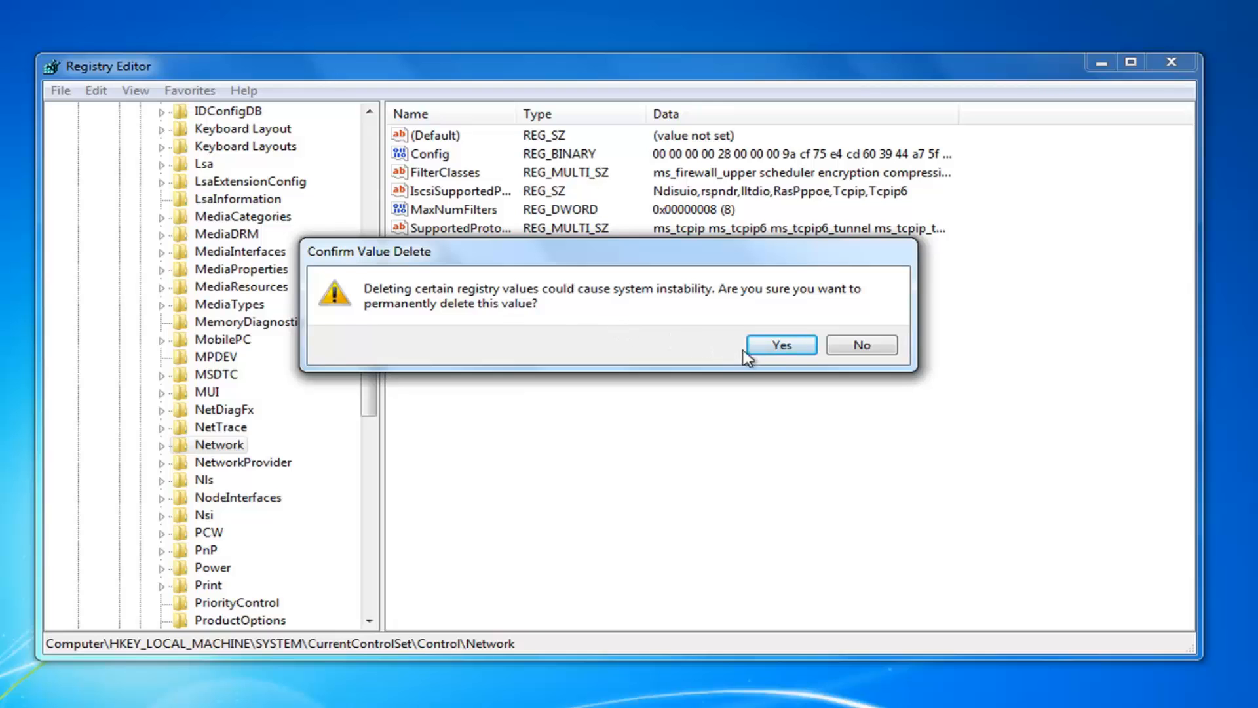
{"action": "left_click", "coordinate": [780, 344]}
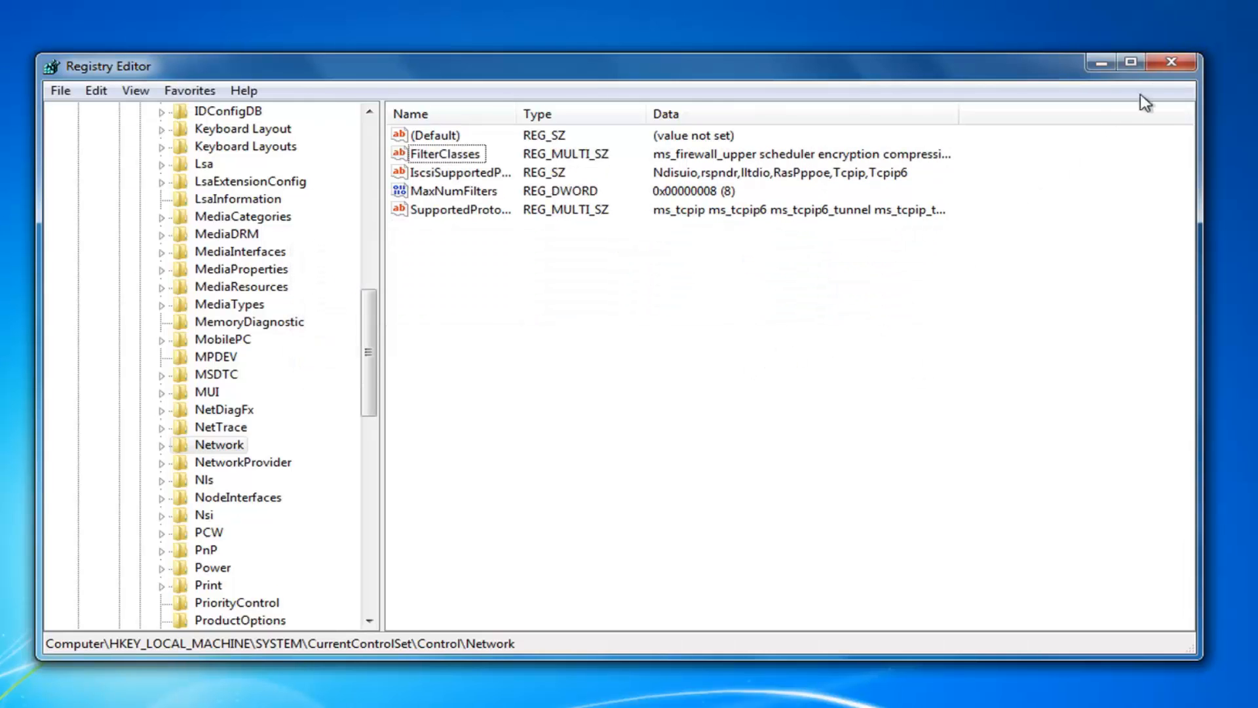
{"action": "left_click", "coordinate": [1172, 61]}
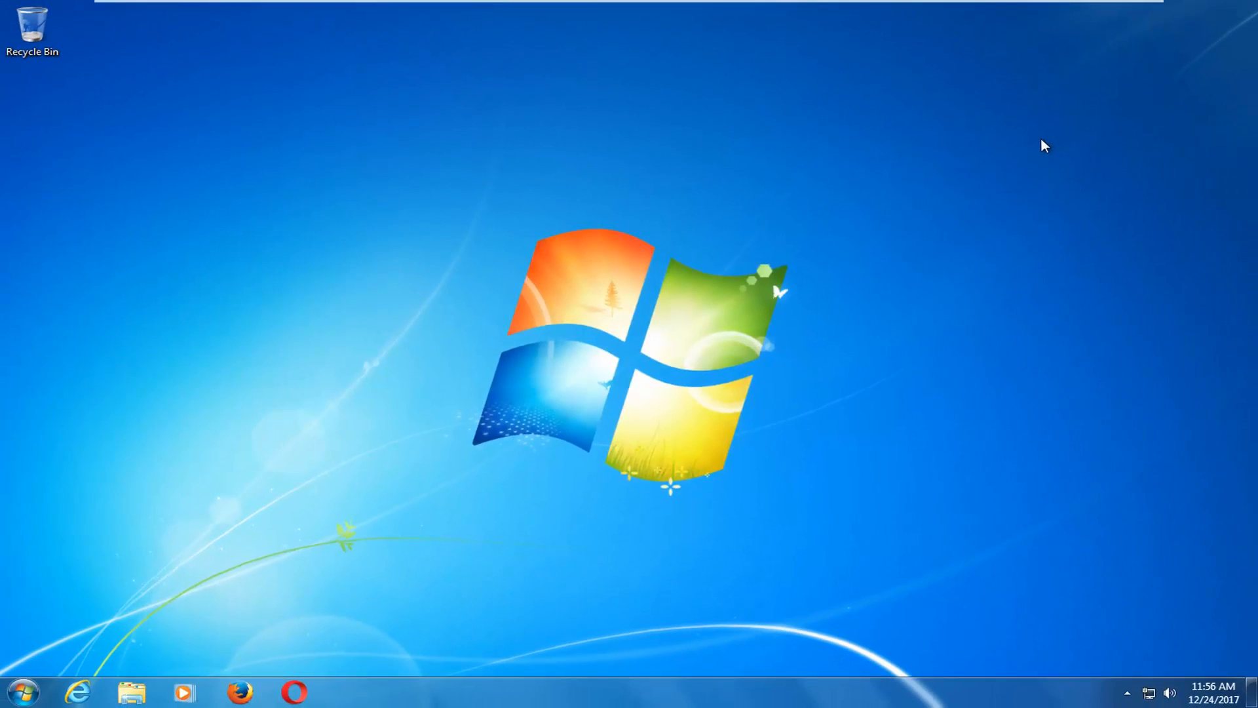
Step: Search the Start menu for 'system restore' to launch System Restore
{"action": "left_click", "coordinate": [22, 690]}
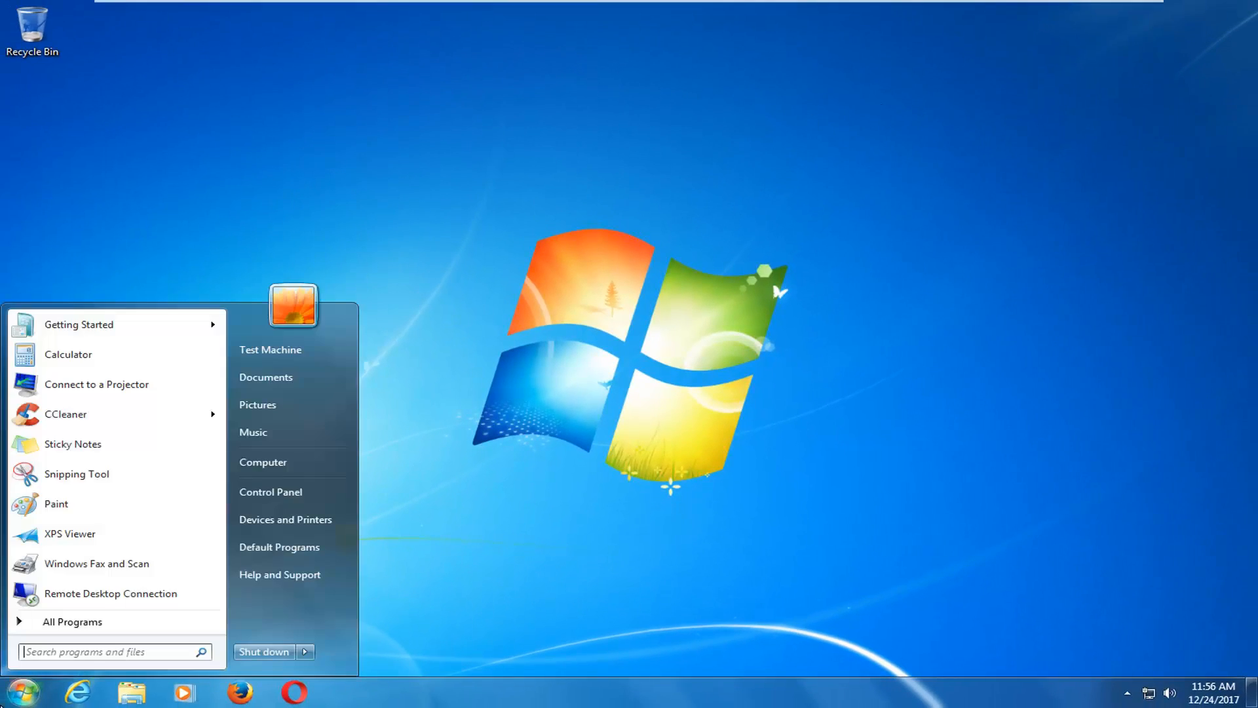
{"action": "type", "text": "system"}
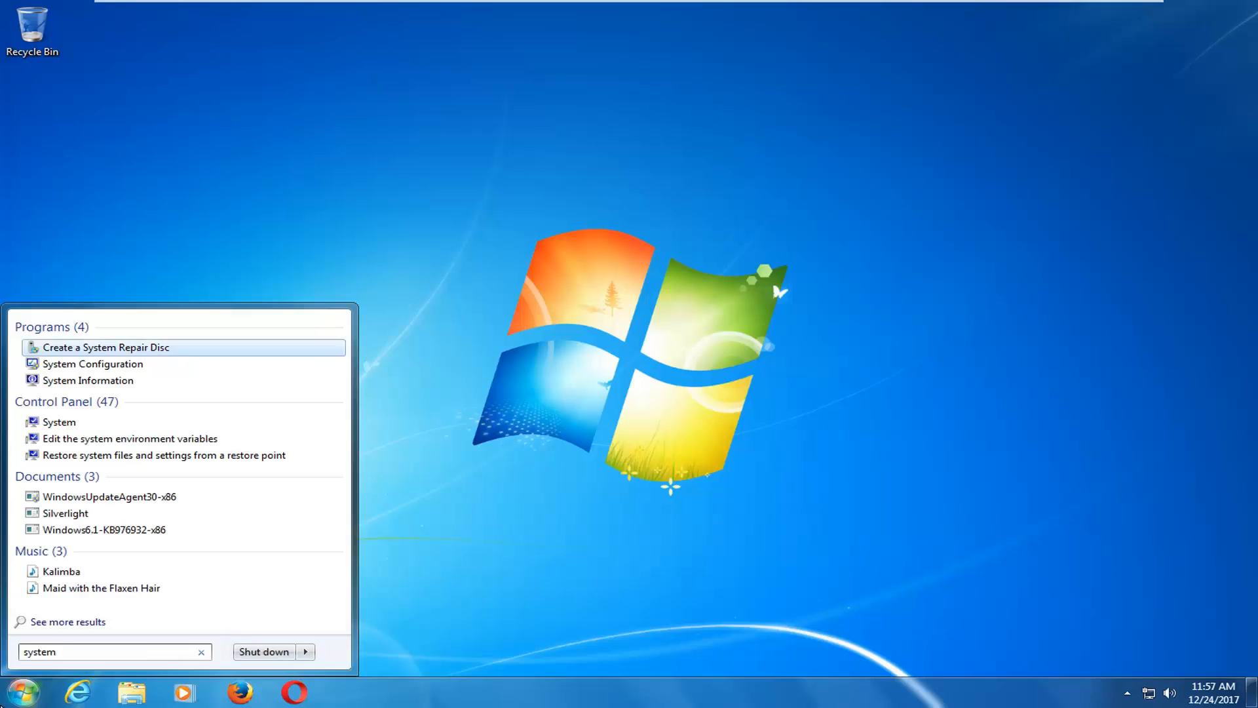
{"action": "type", "text": "restore"}
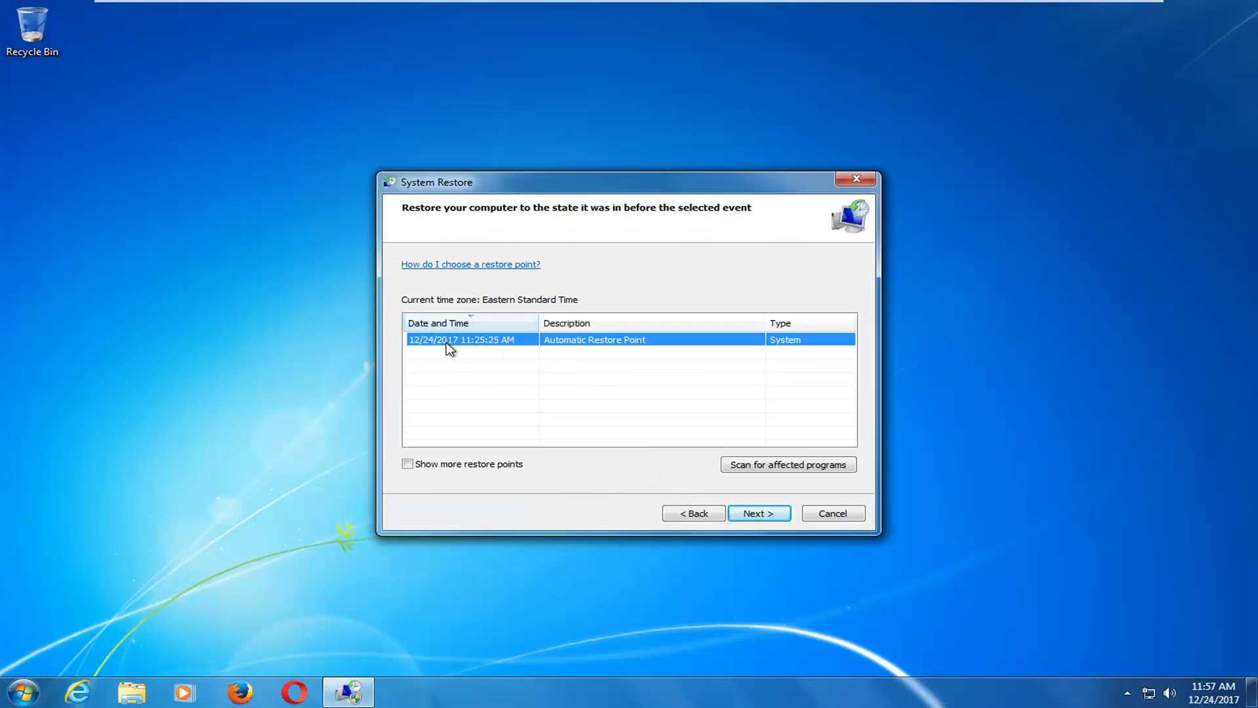
Step: Select the 12/24/2017 11:25:25 AM automatic restore point
{"action": "left_click", "coordinate": [757, 512]}
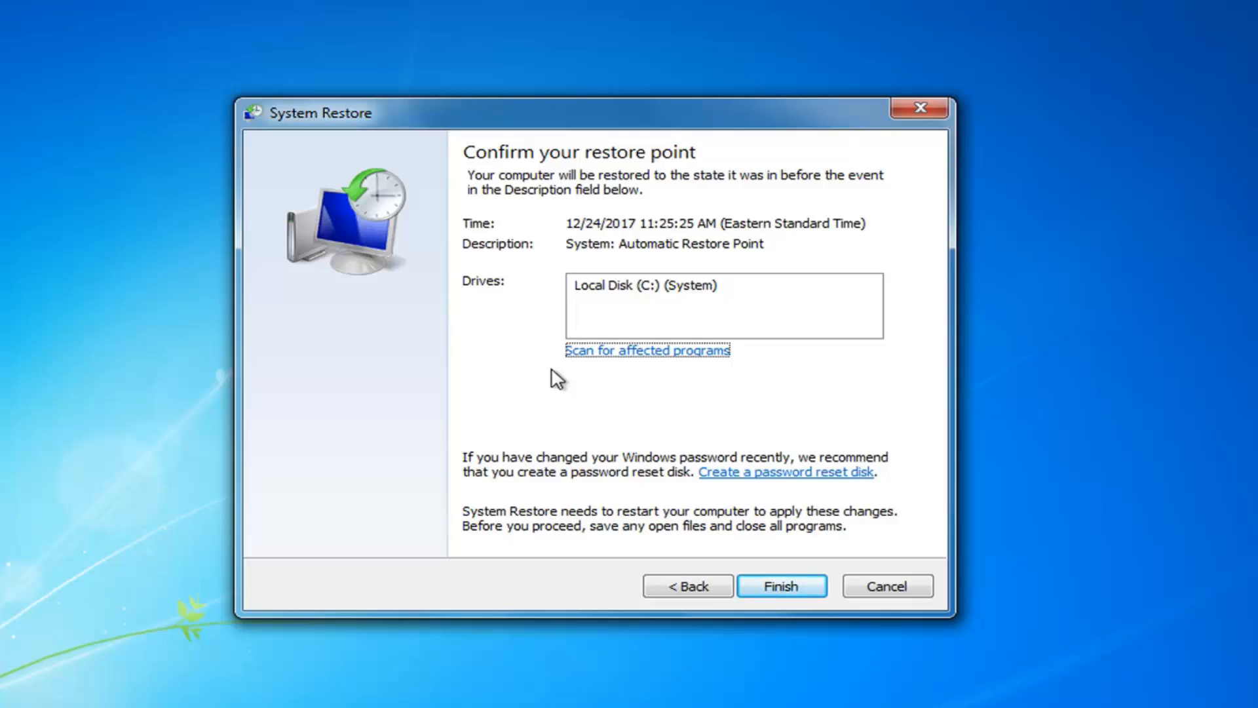
{"action": "mouse_move", "coordinate": [857, 169]}
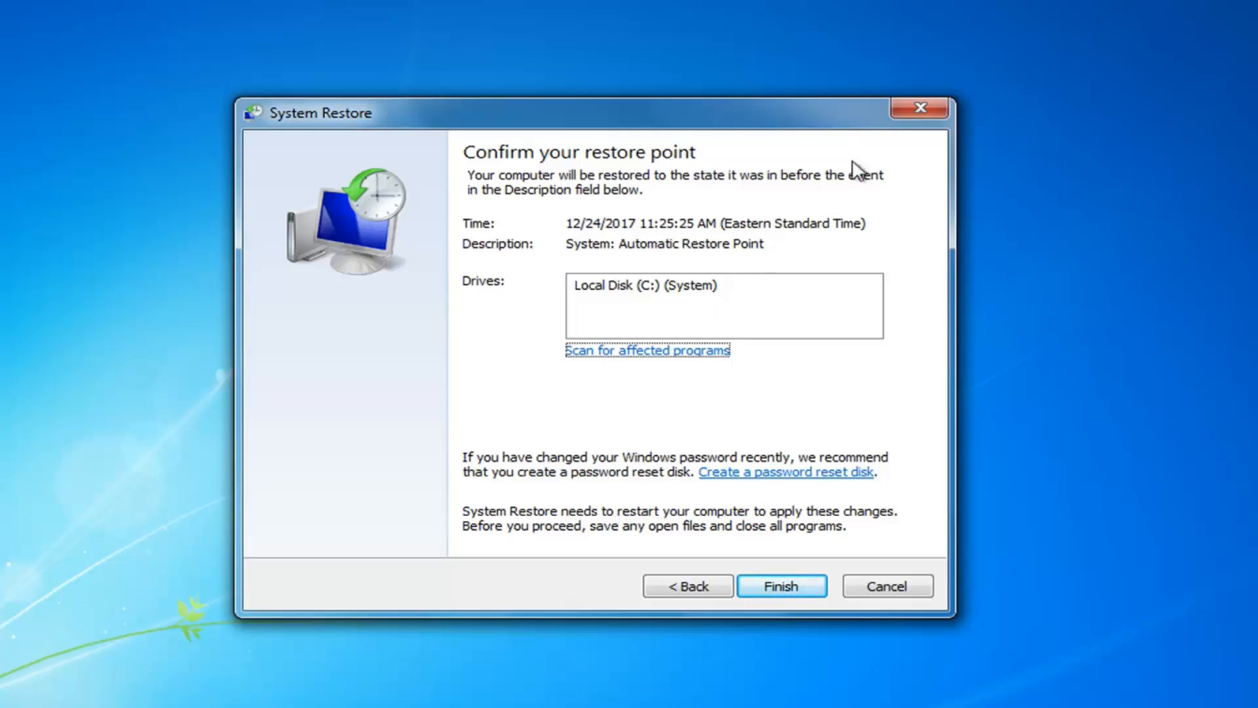